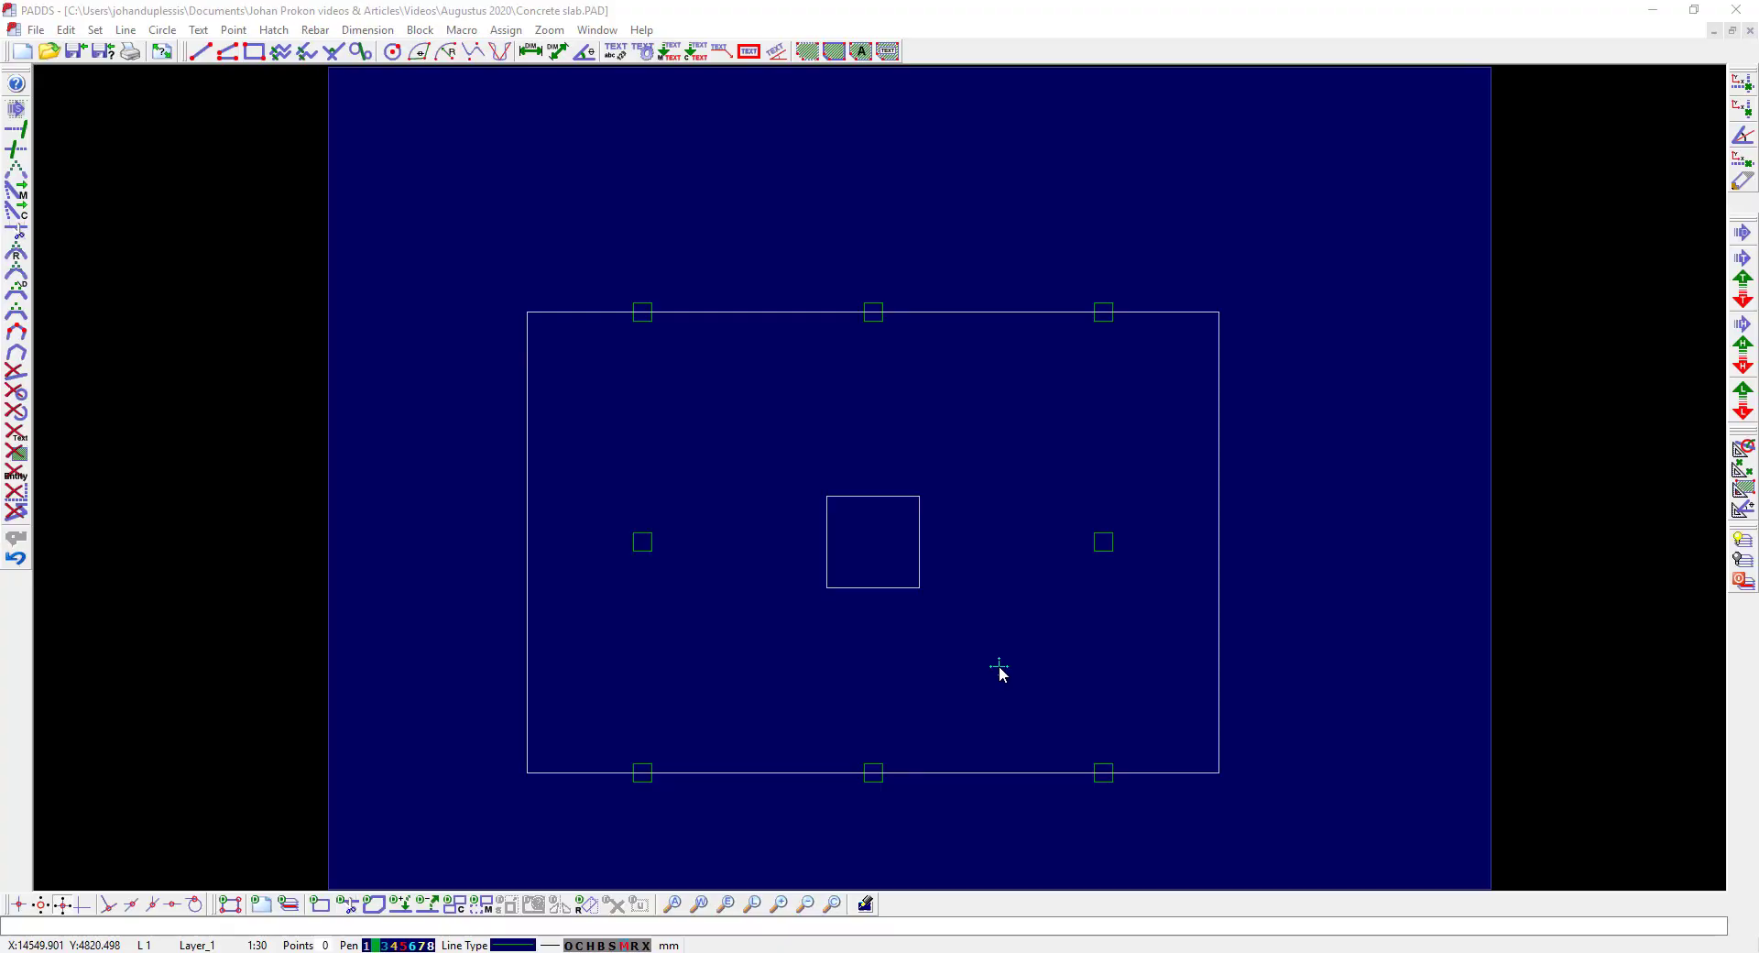
mouse_move(607, 224)
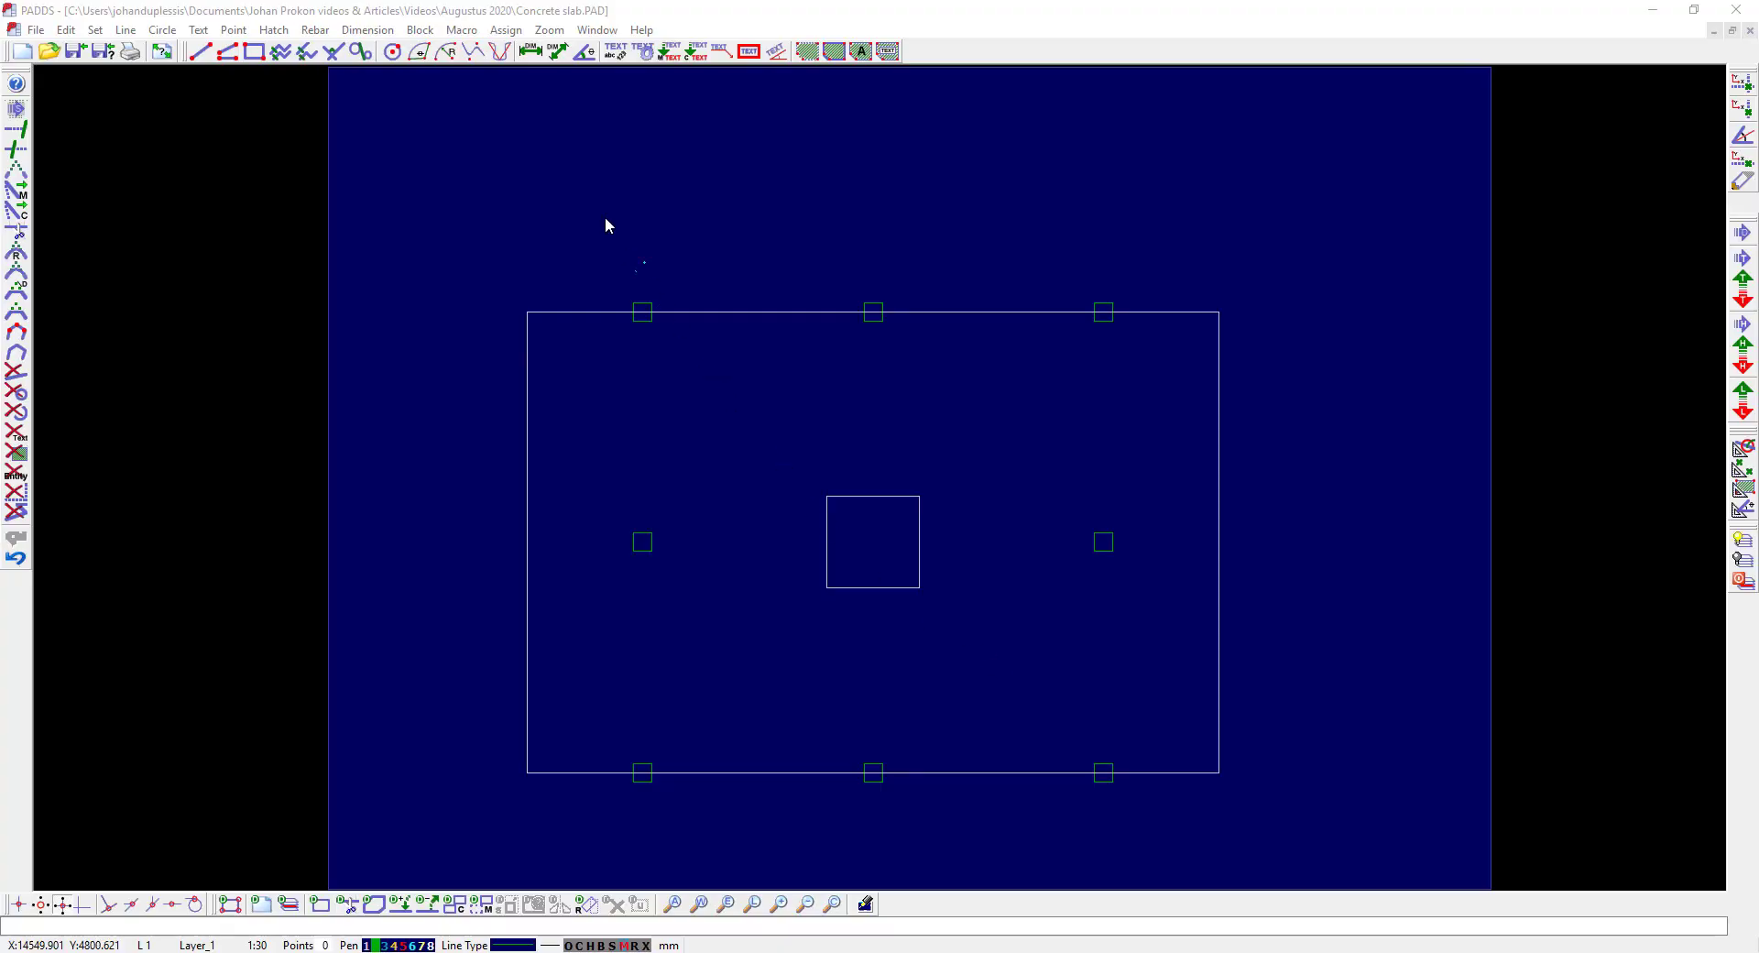
- Start the Macro input-file generator with the slab plane set to horizontal XZ
left_click(460, 29)
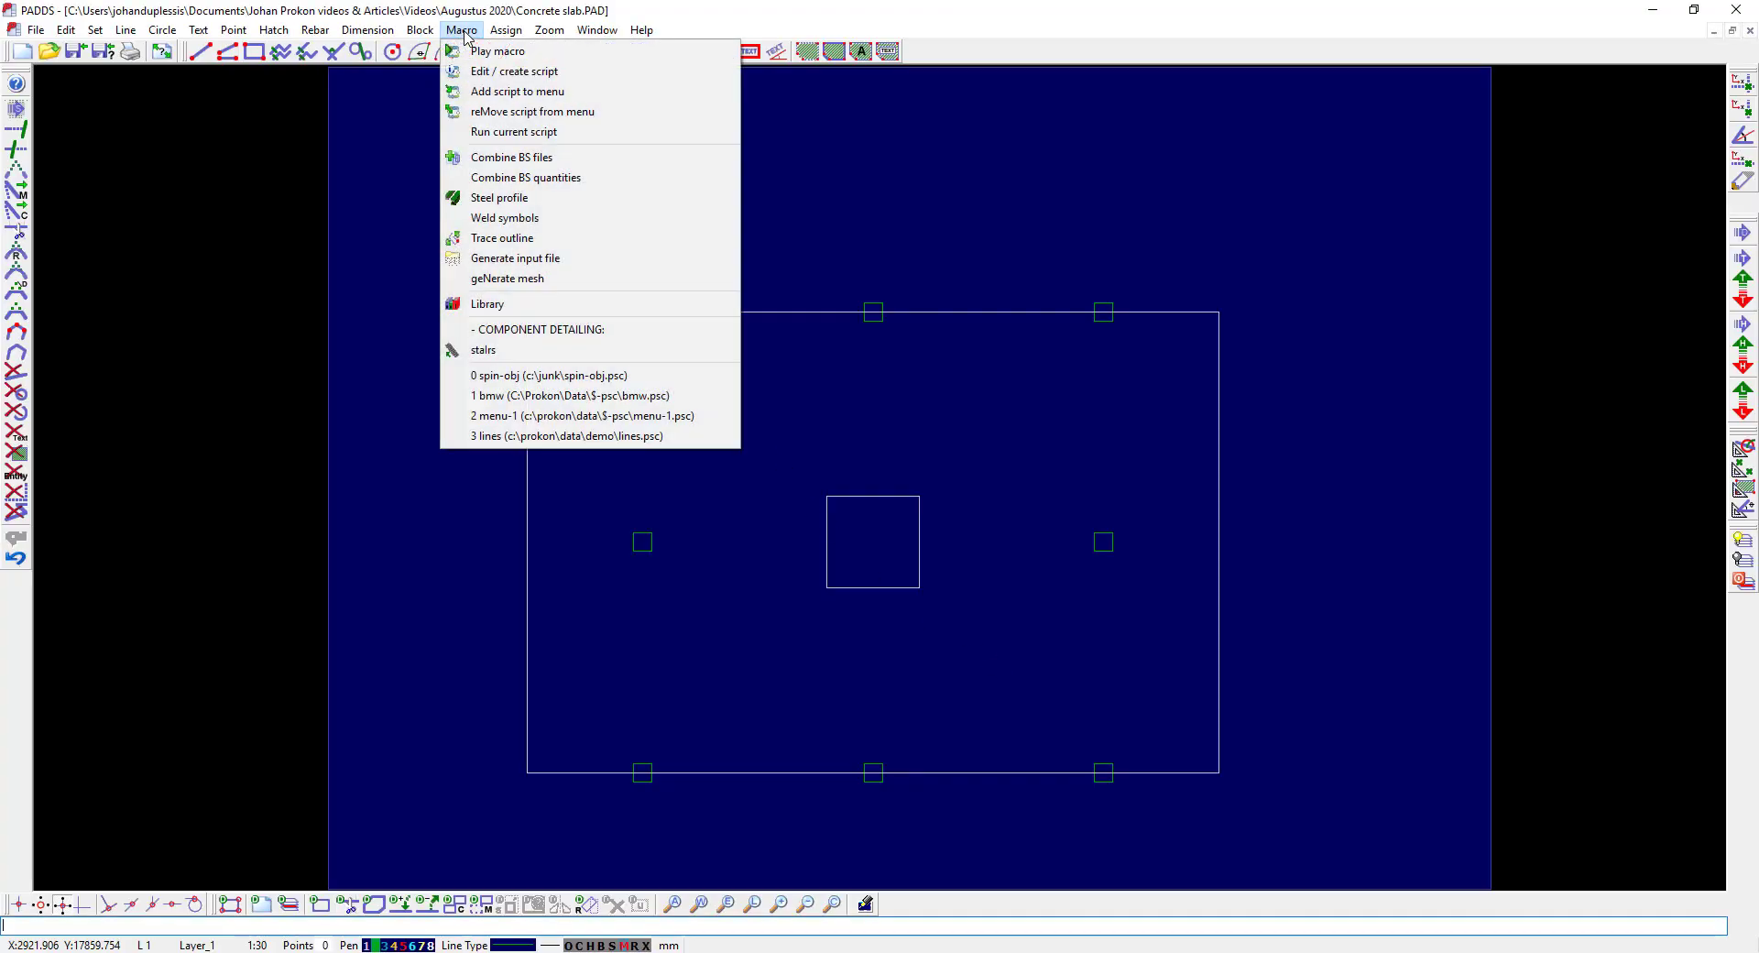
mouse_move(513, 258)
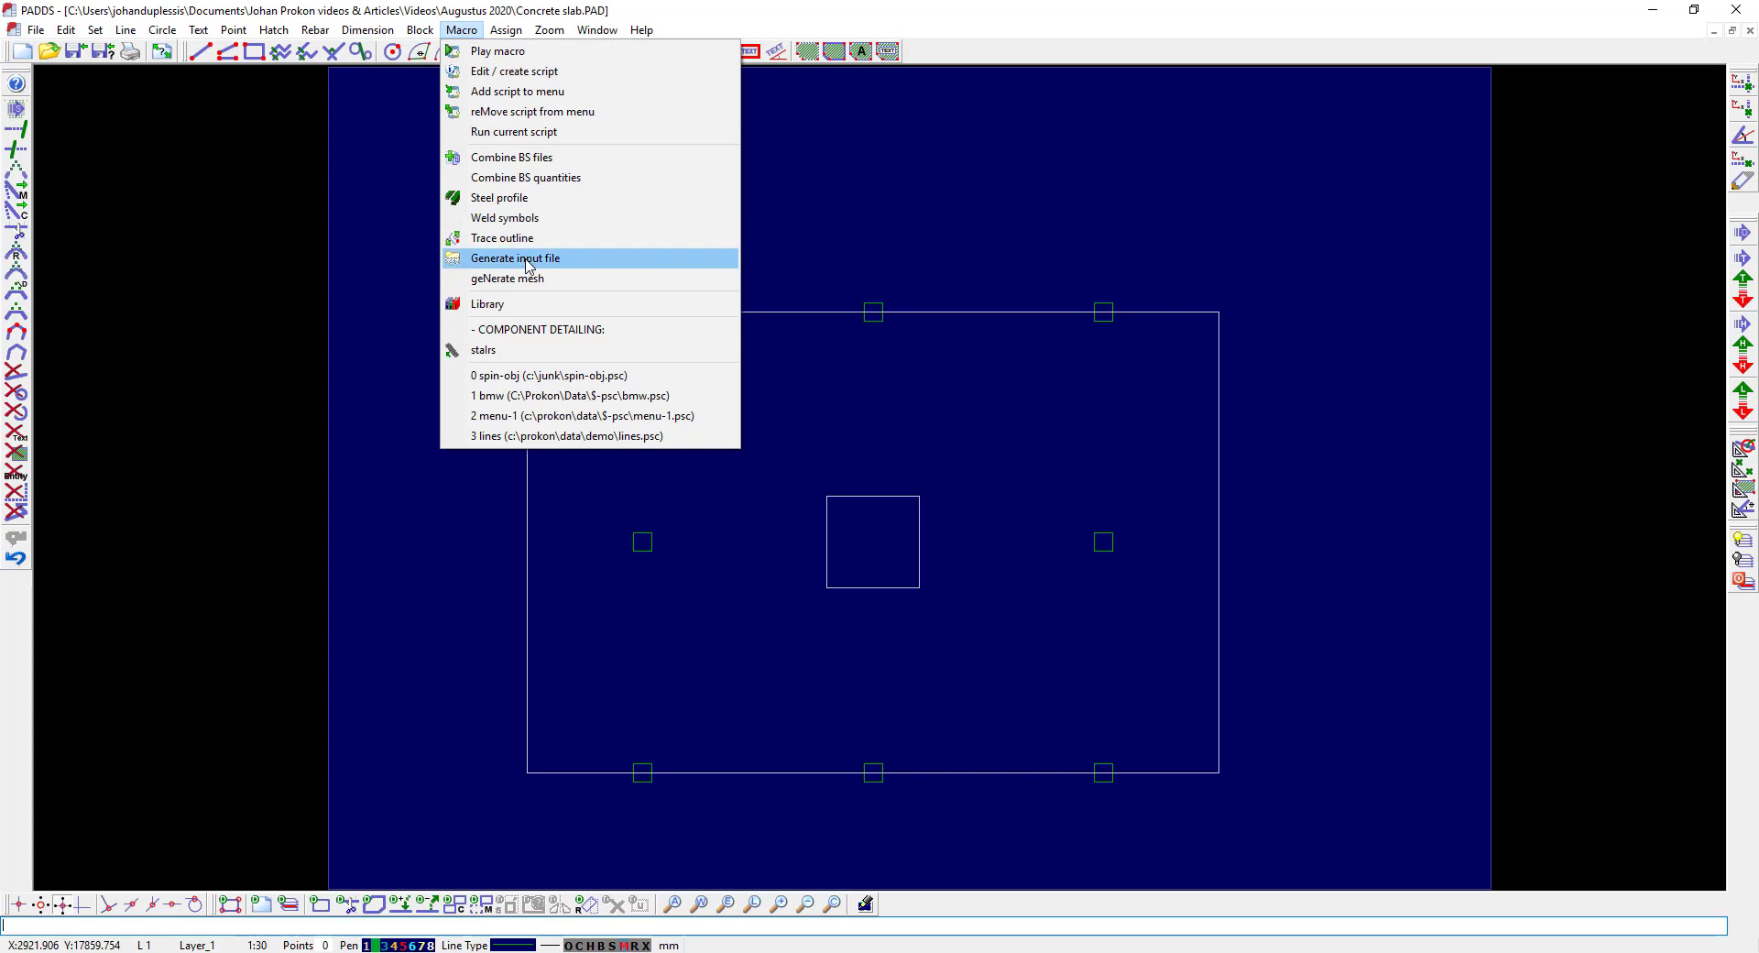
left_click(514, 258)
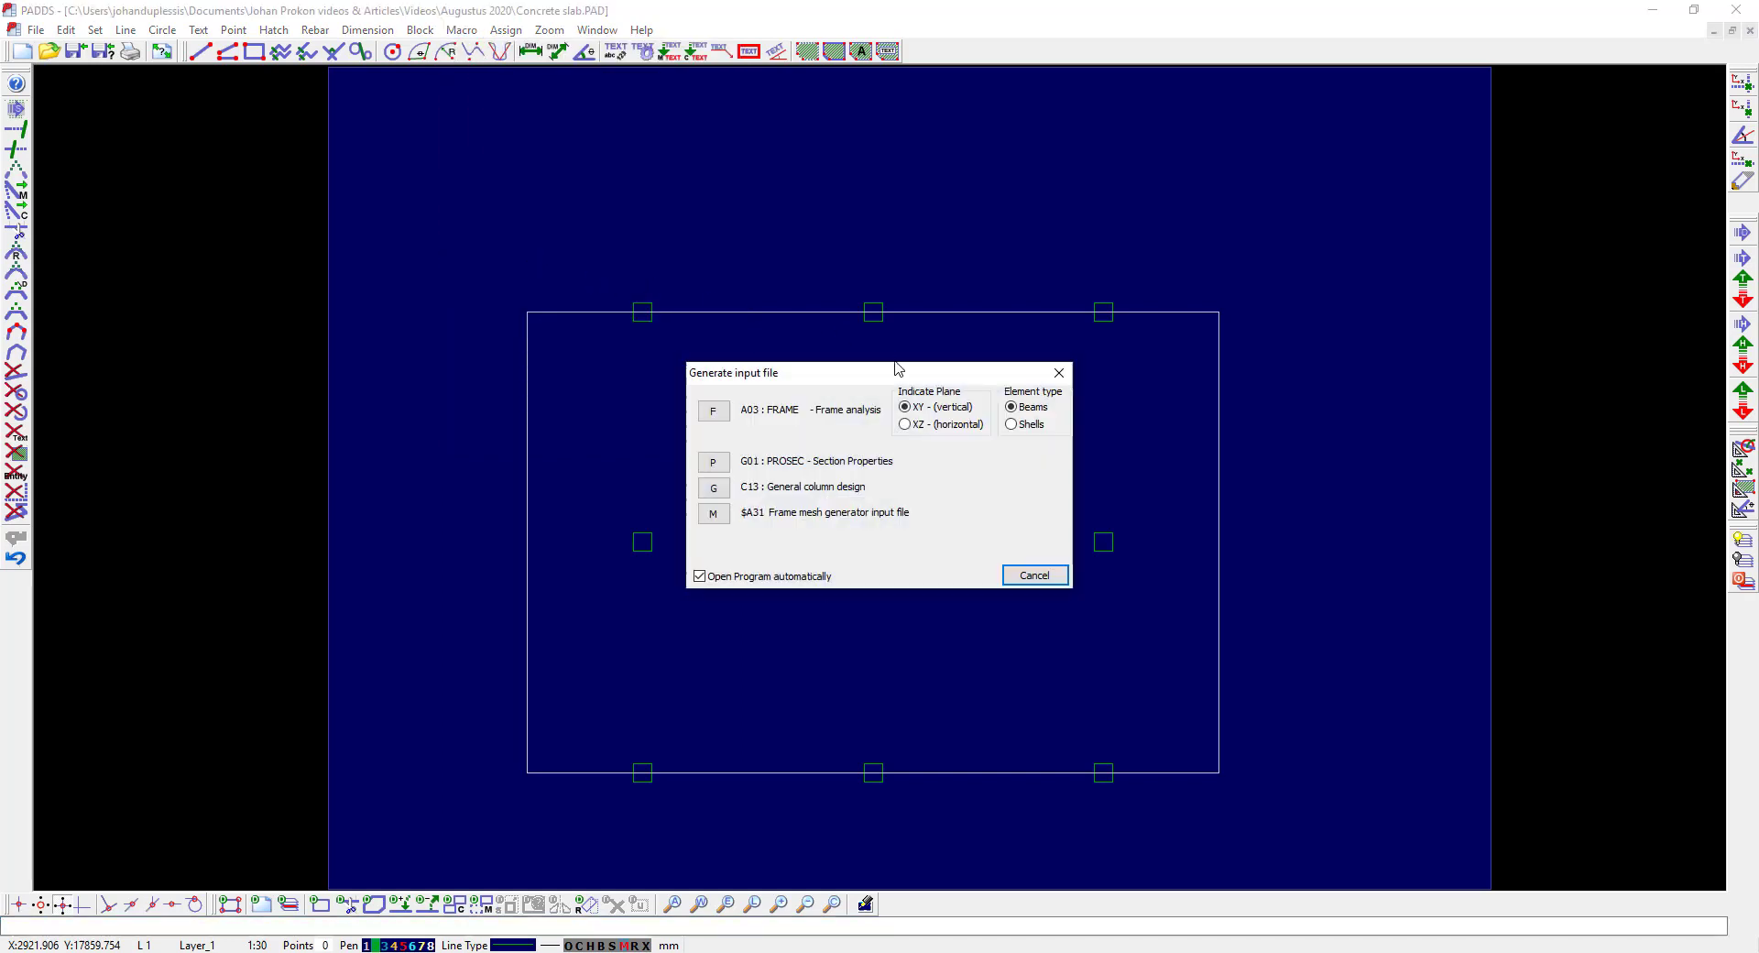
left_click(905, 425)
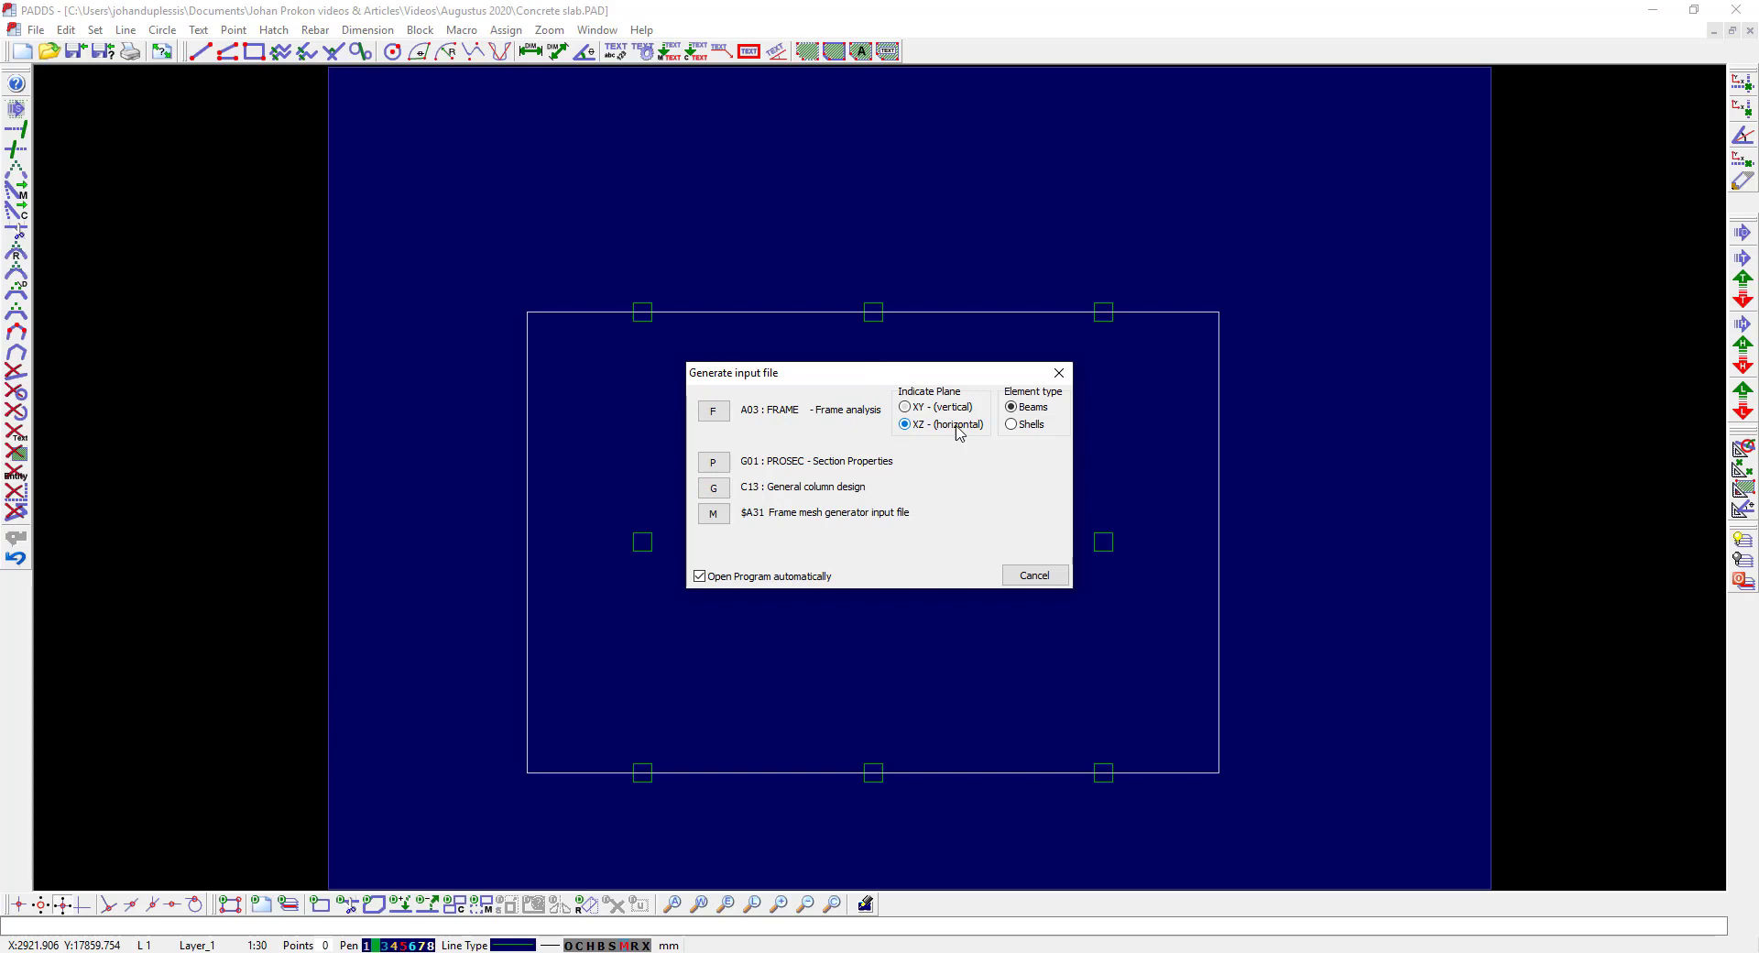
- Choose Shells, the Frame mesh generator input file, and accept the suggested average mesh size
left_click(1012, 423)
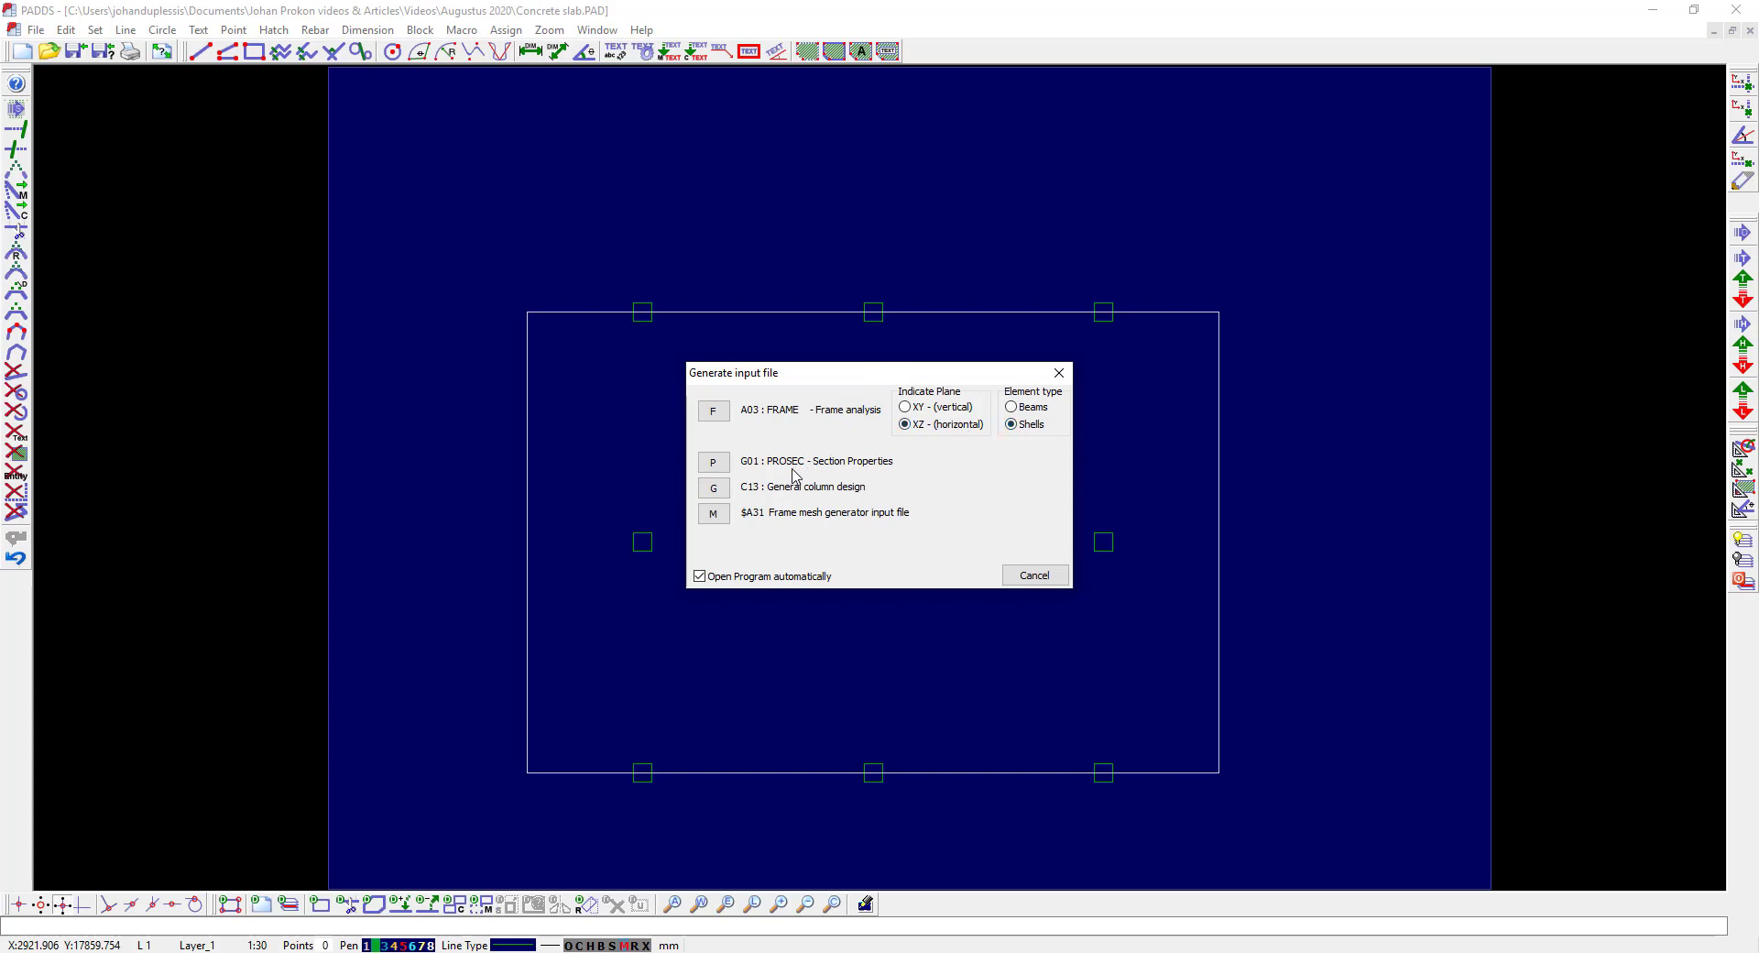
mouse_move(727, 513)
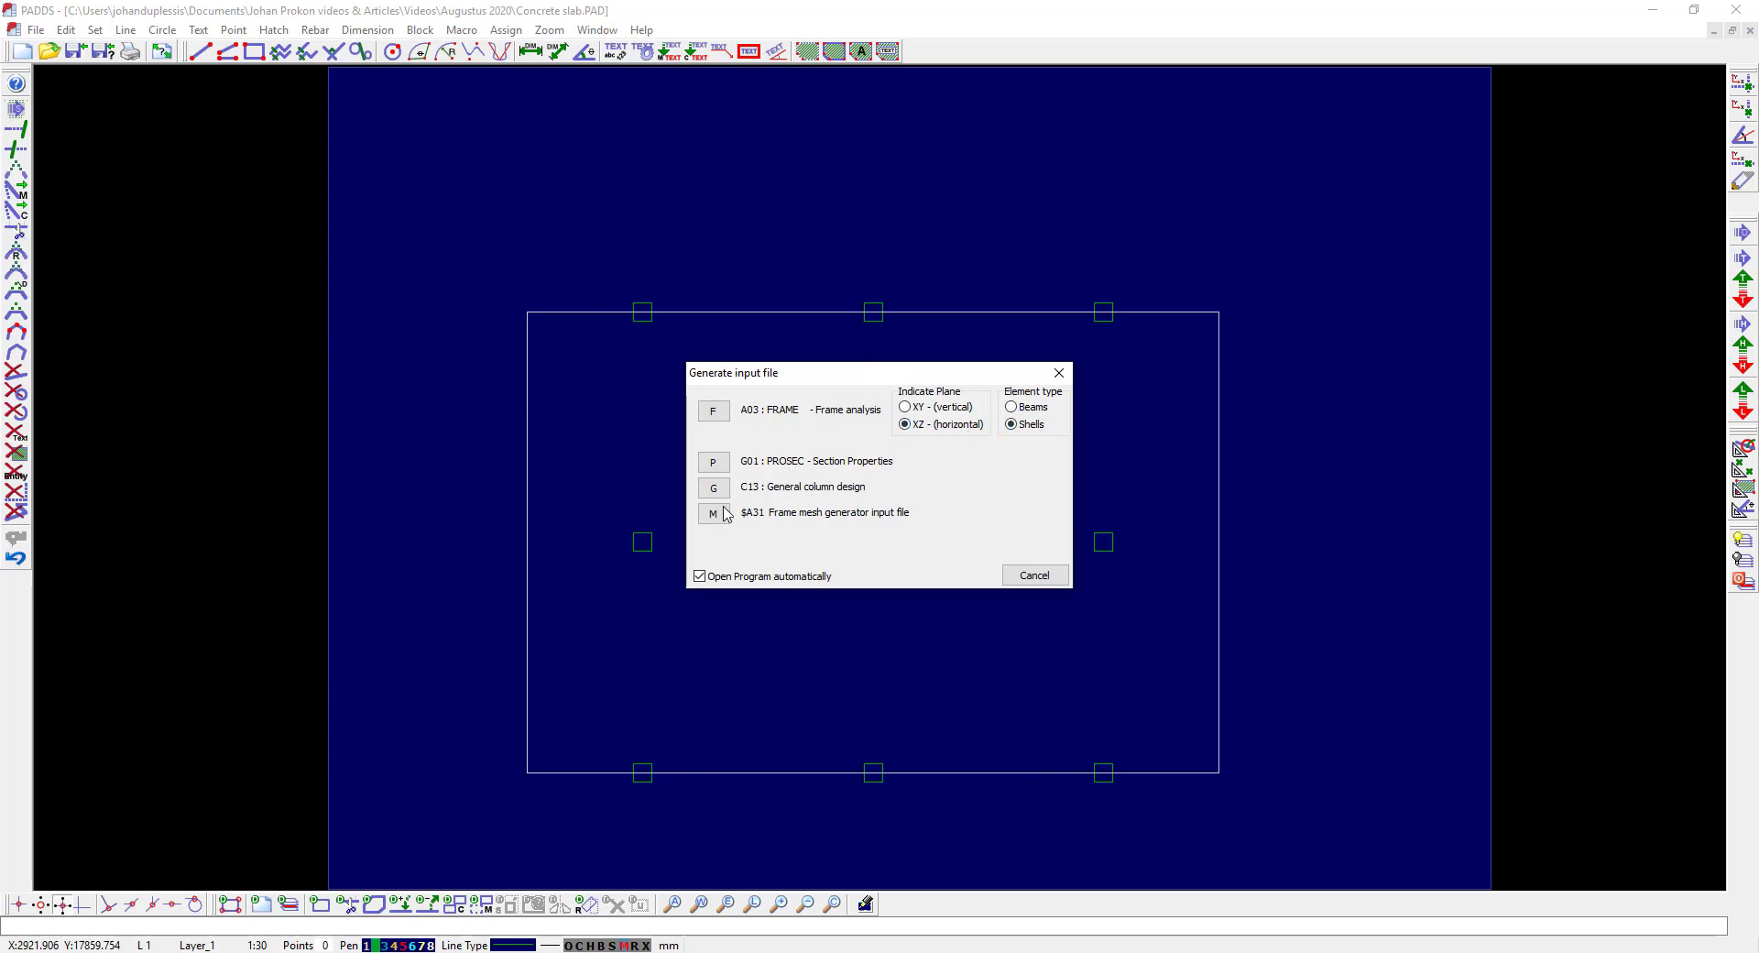
left_click(713, 513)
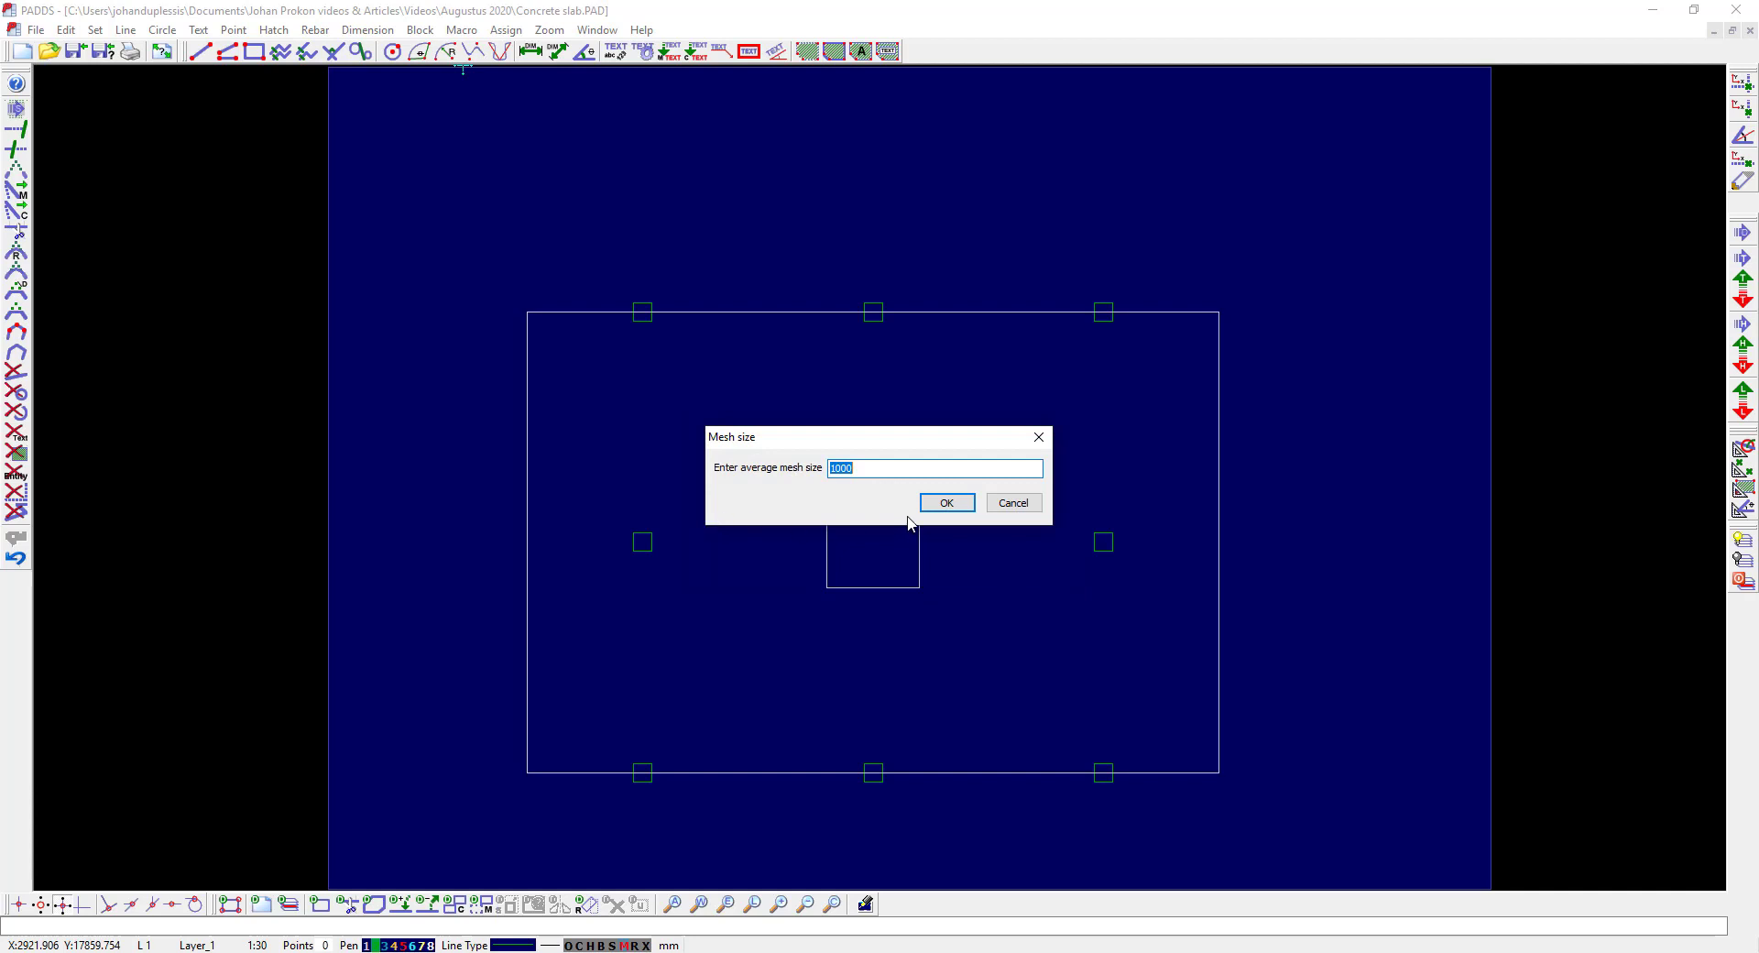
left_click(946, 502)
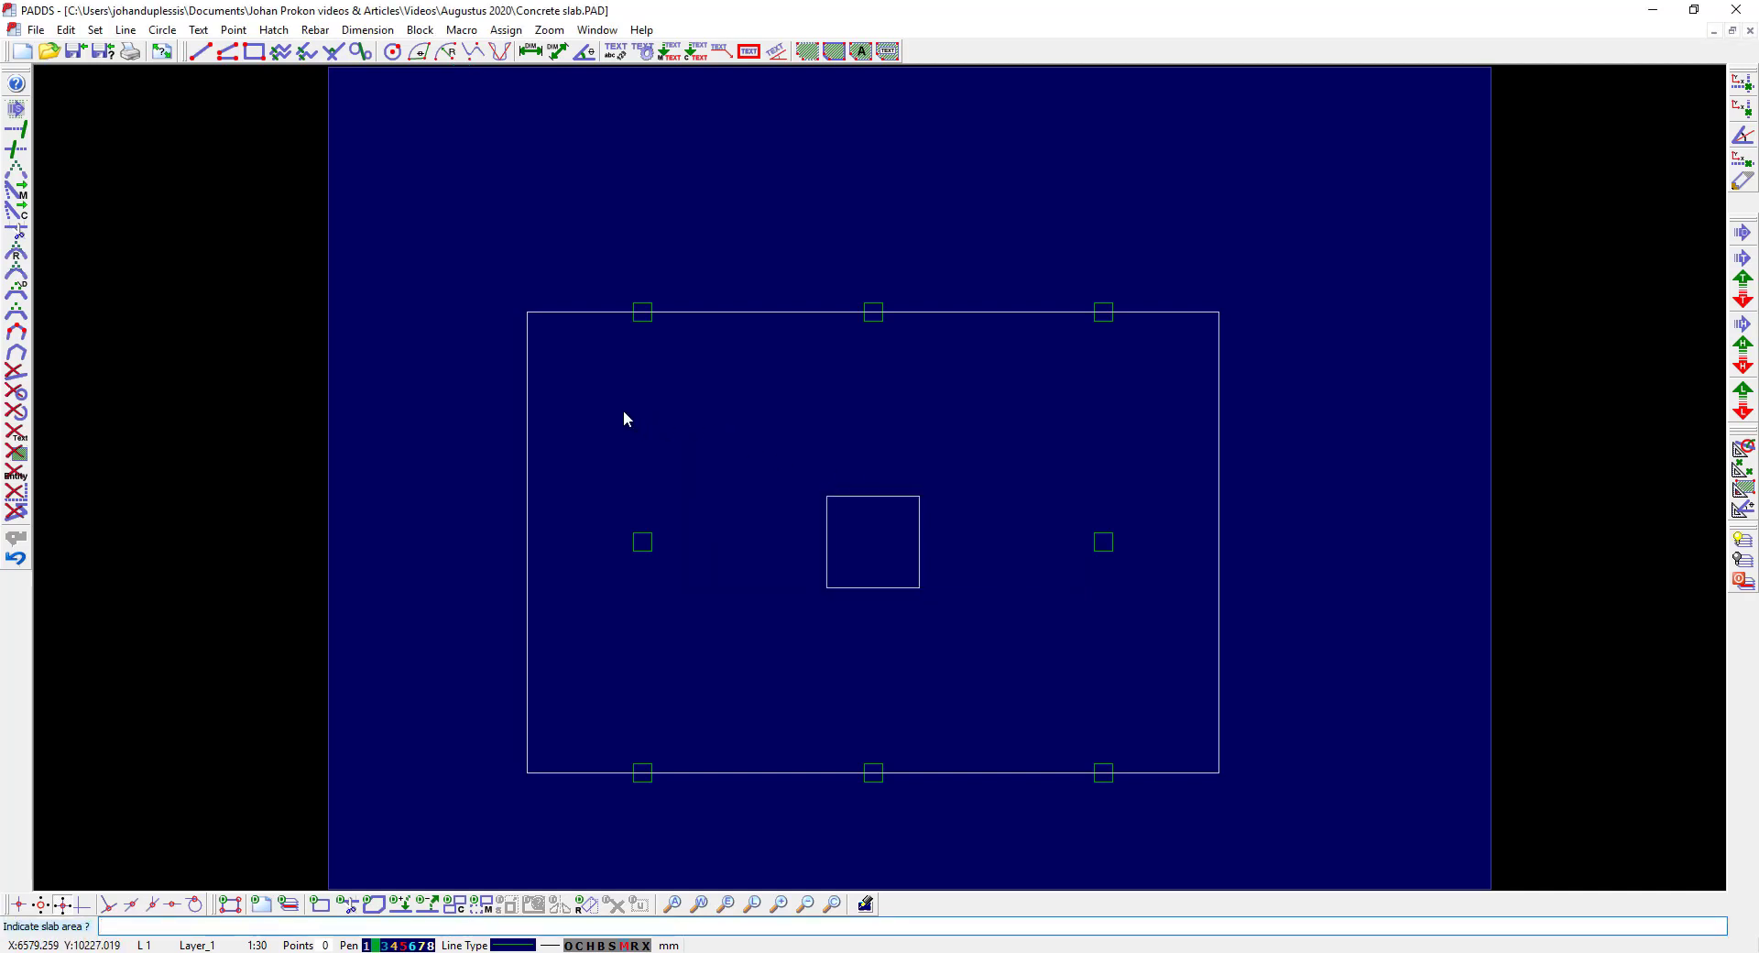
mouse_move(594, 372)
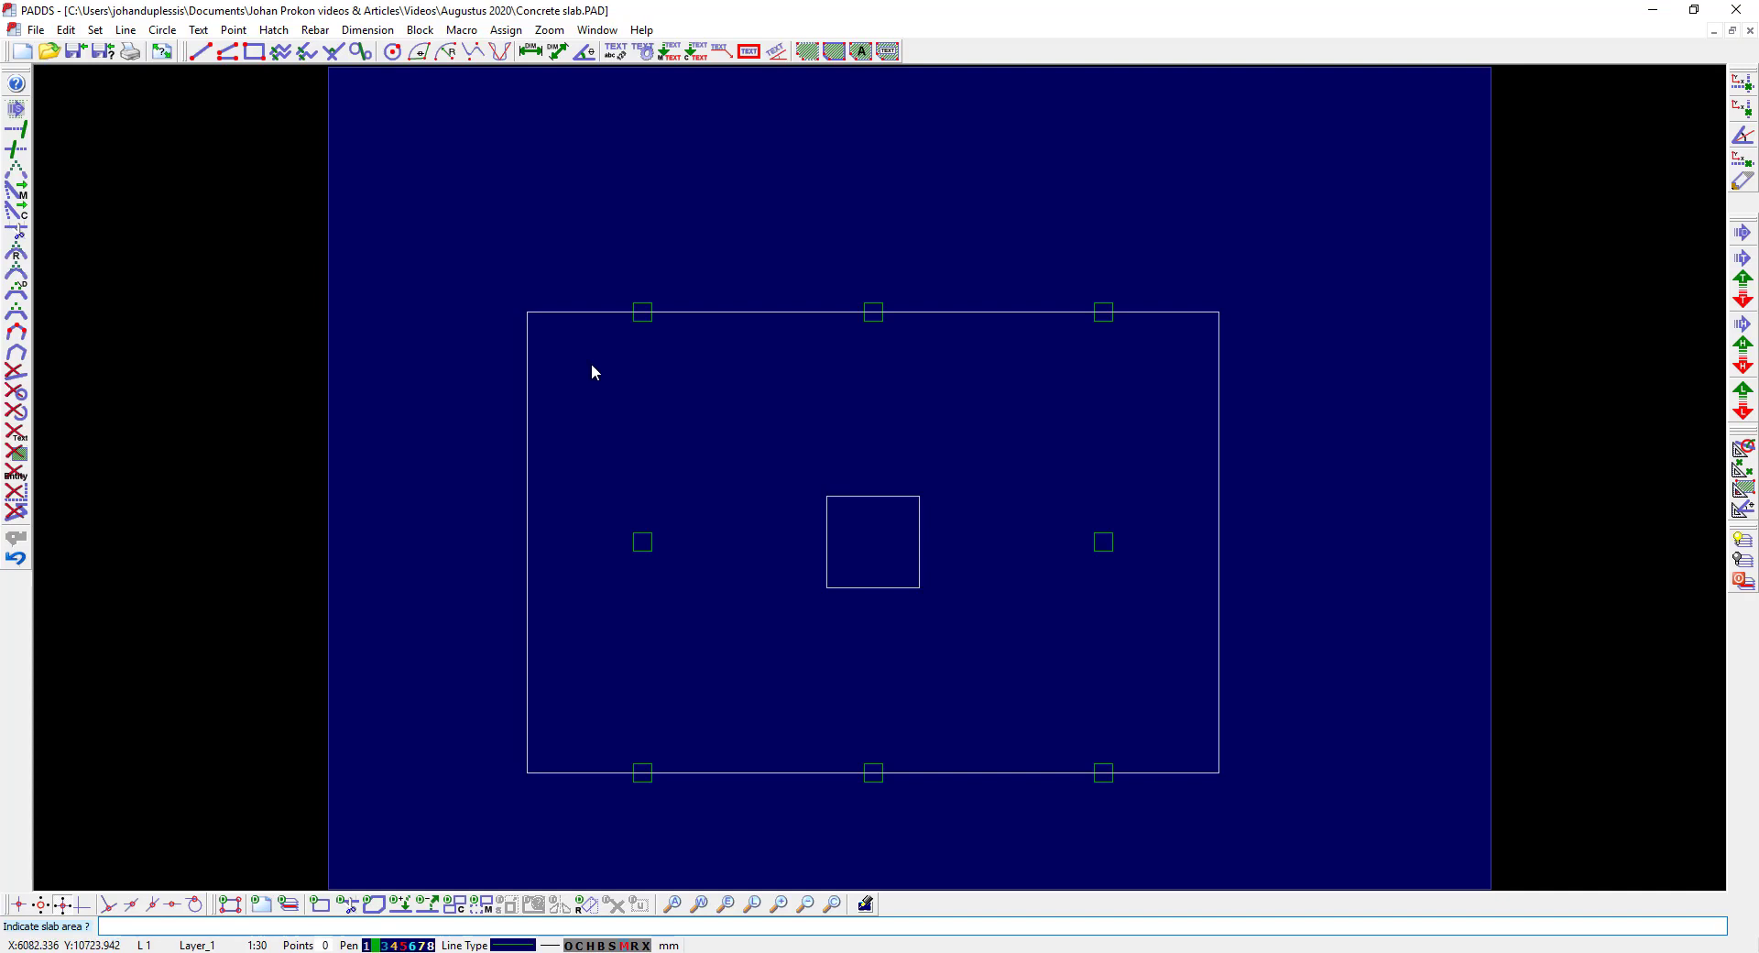
mouse_move(582, 352)
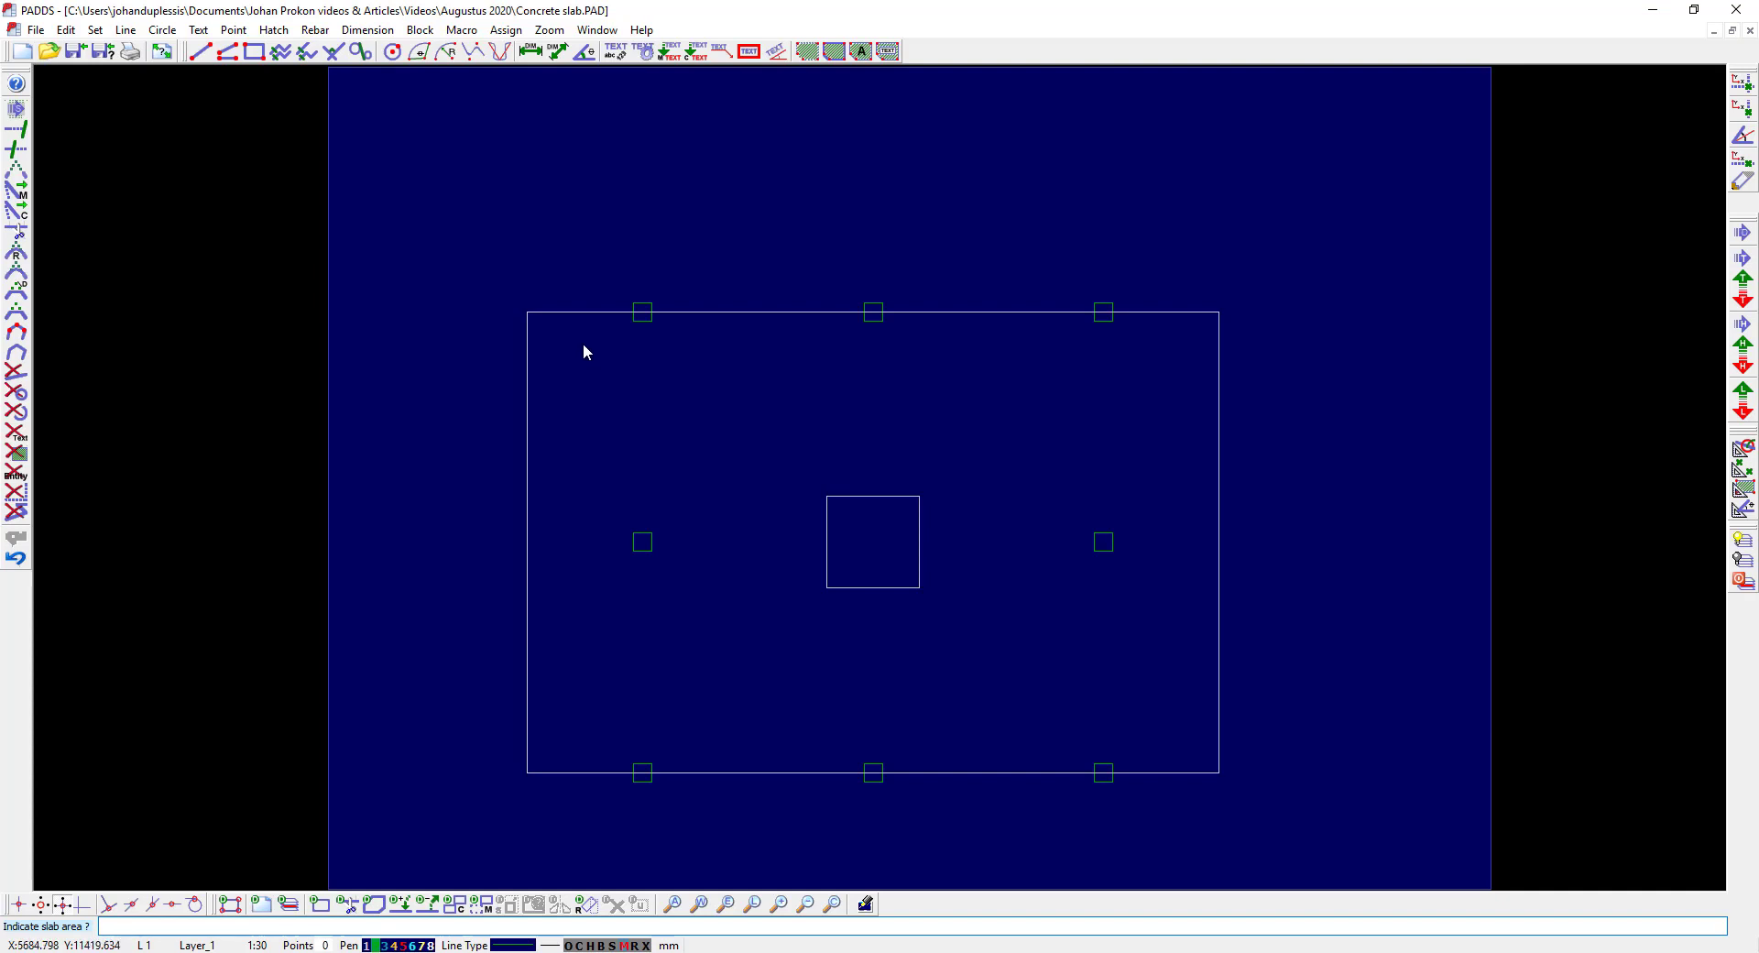
mouse_move(585, 340)
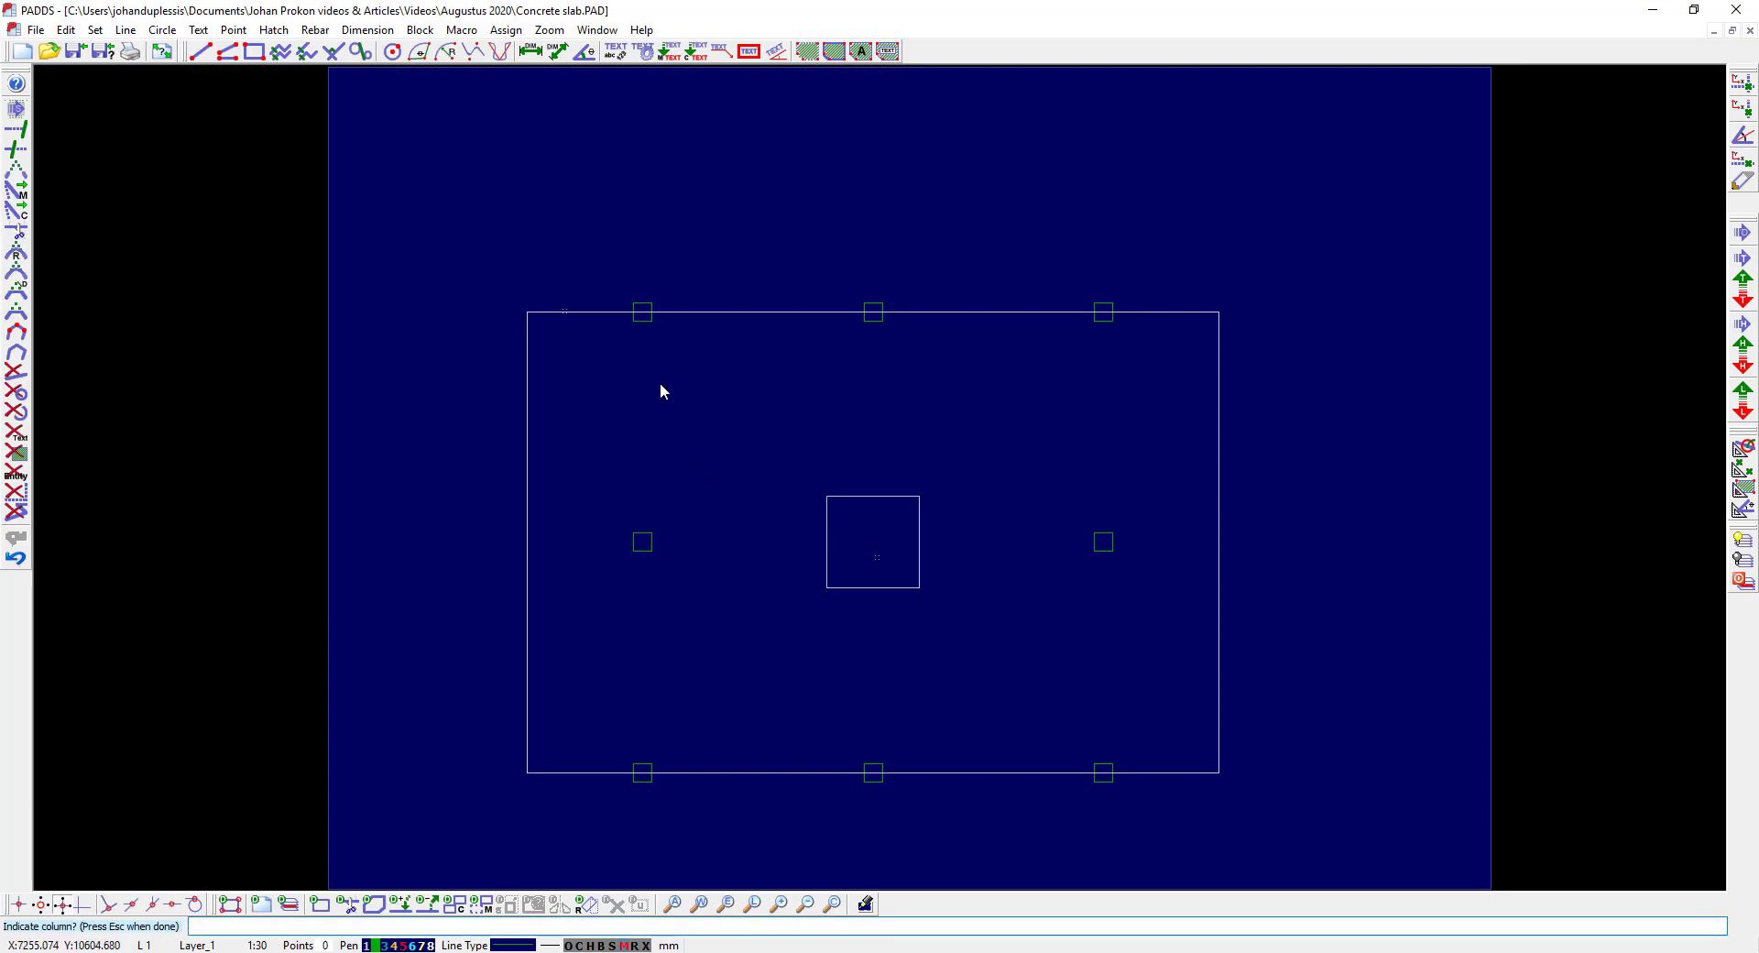
- Pick two column support markers on the slab as support positions
left_click(641, 311)
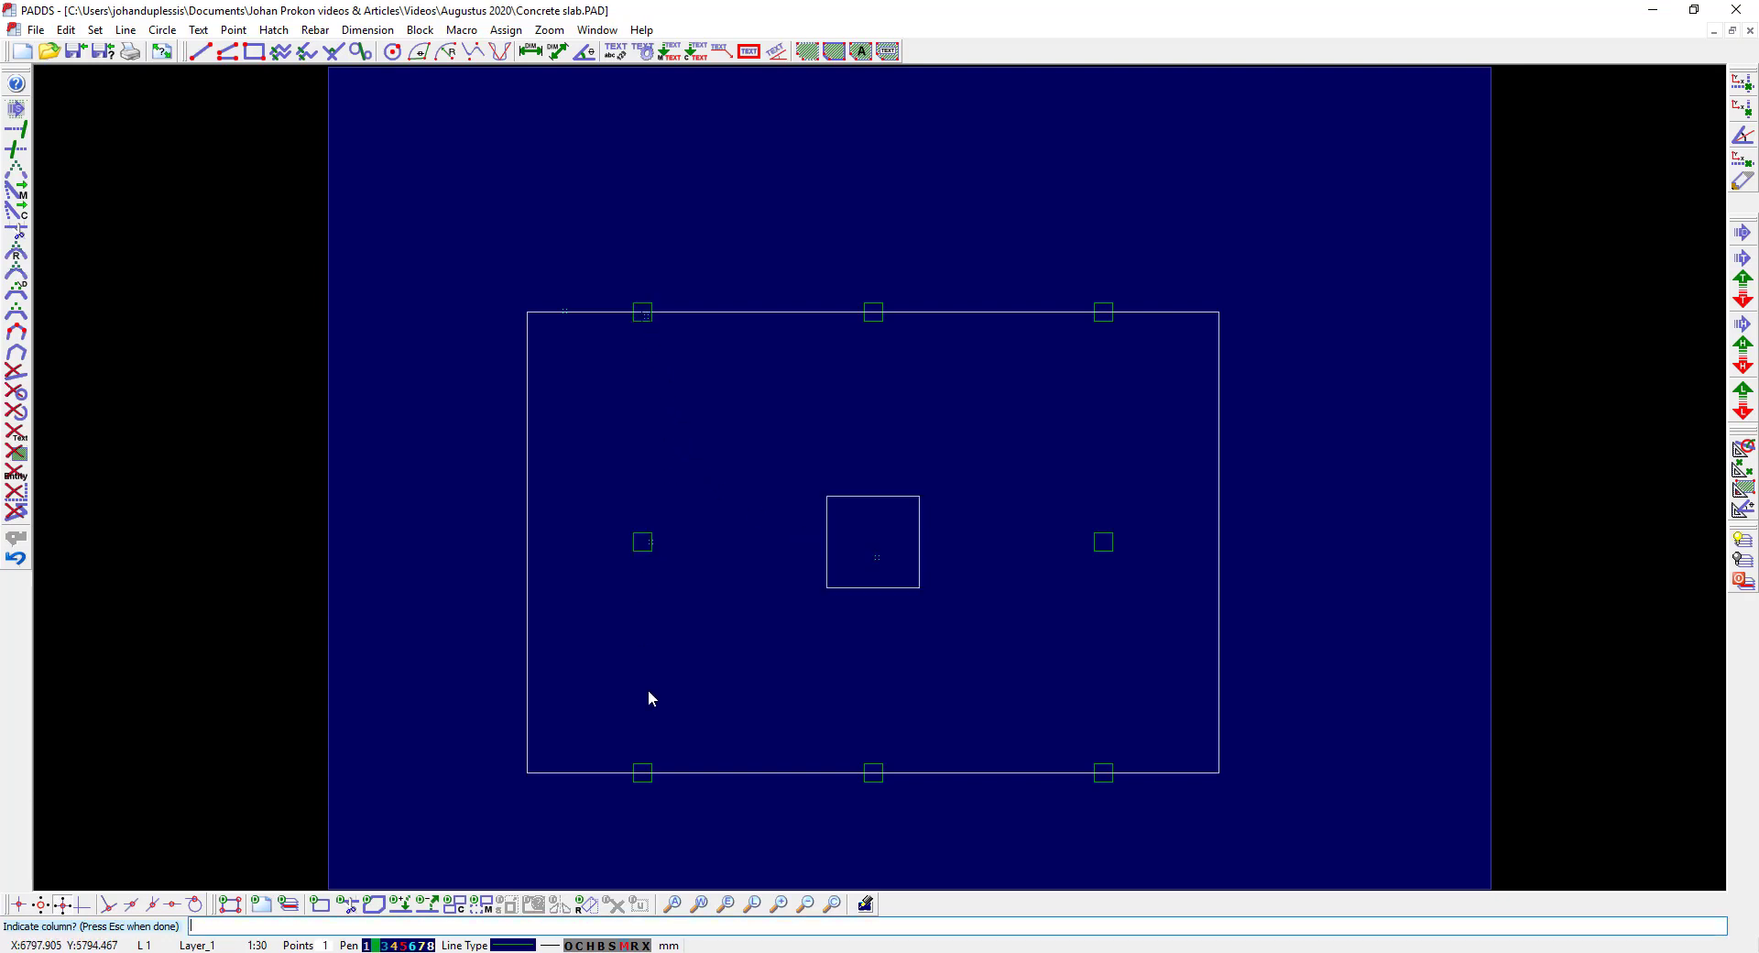
left_click(872, 772)
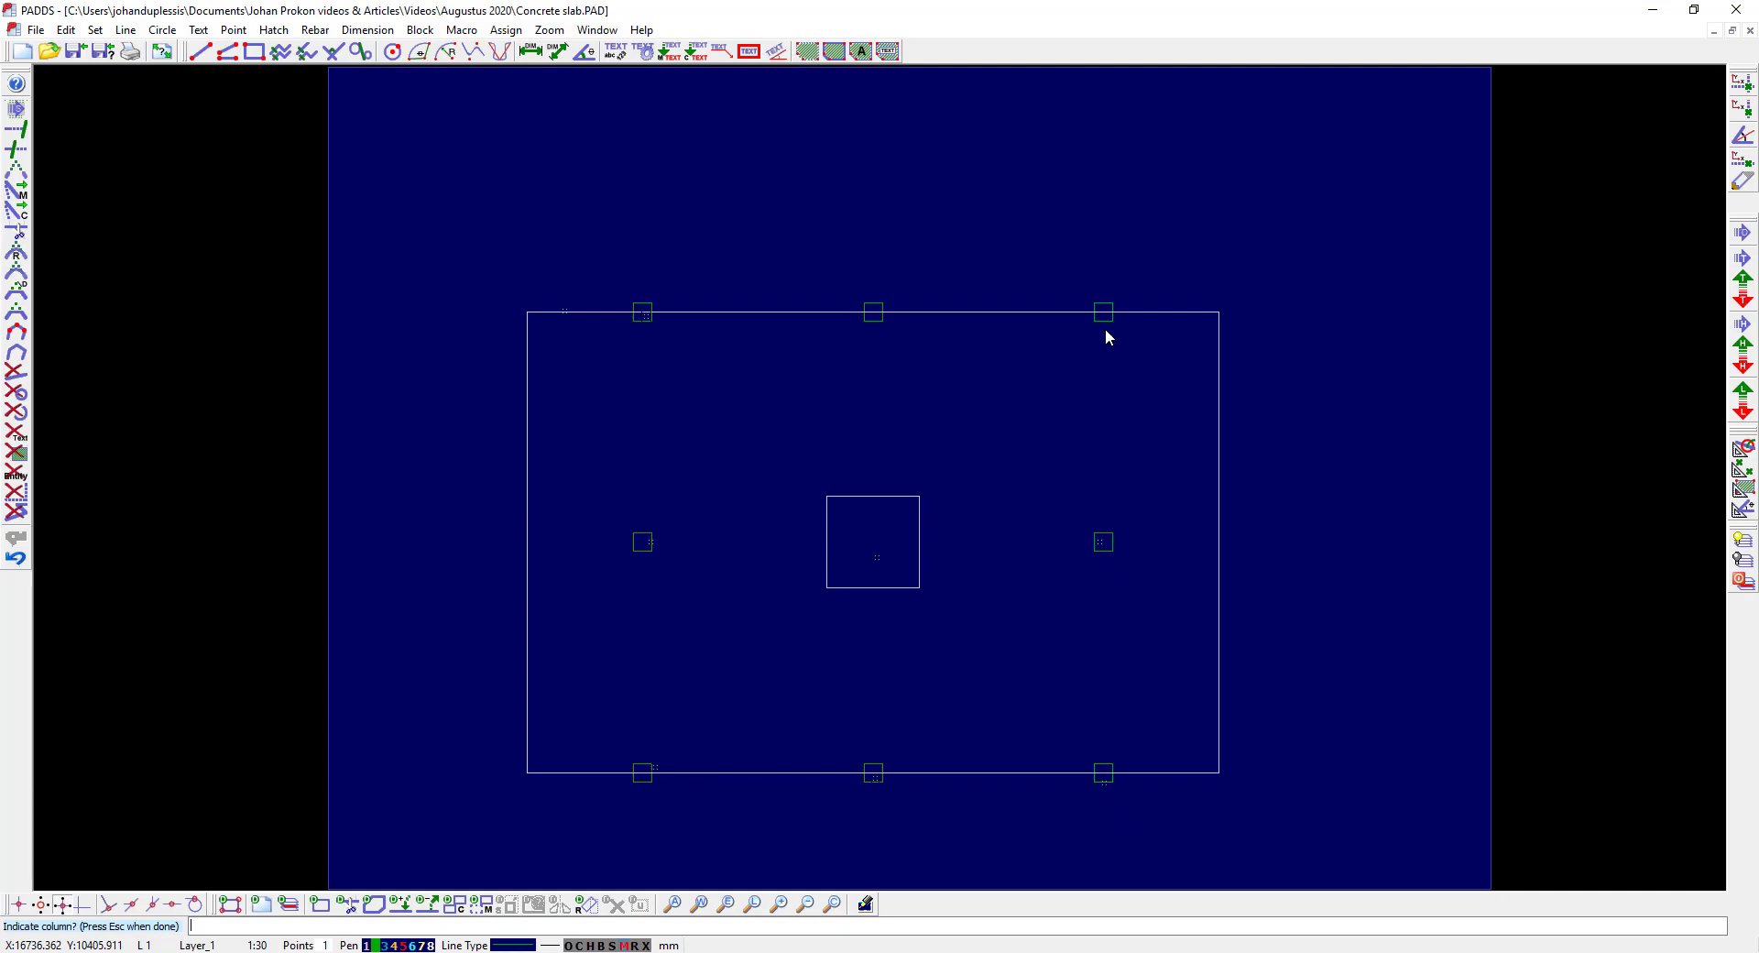
mouse_move(814, 286)
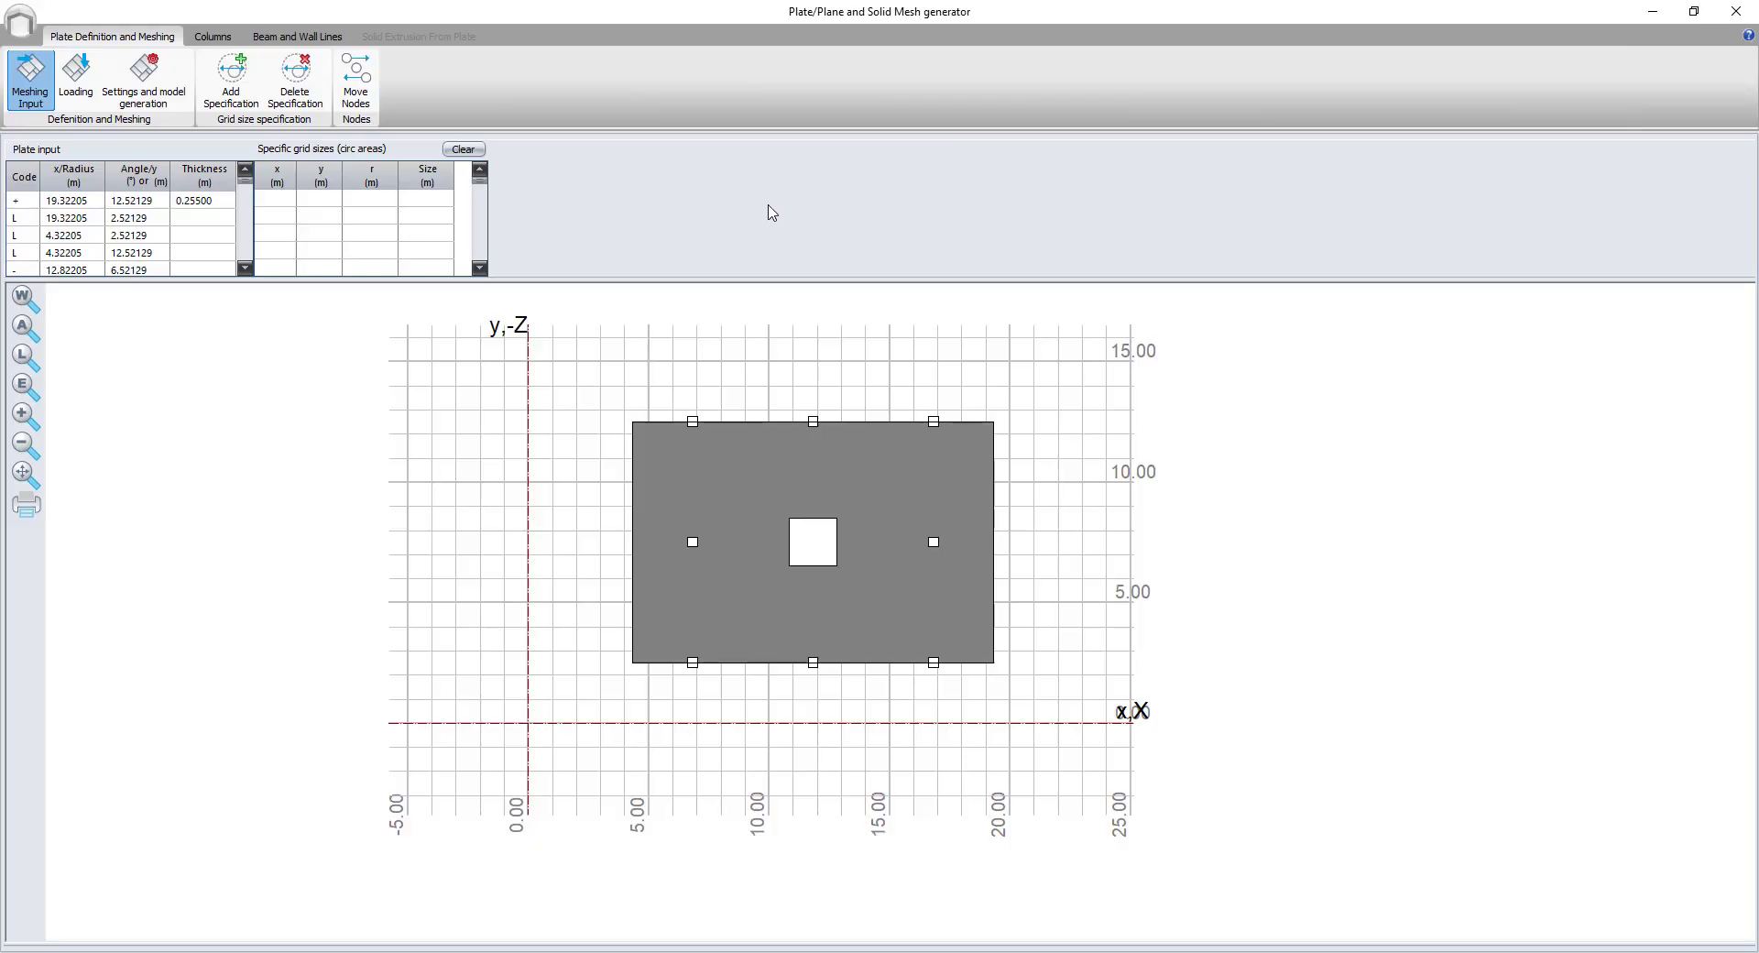
- In Settings and model generation, keep Columns as supports and choose Concrete:40 MPa material
left_click(212, 37)
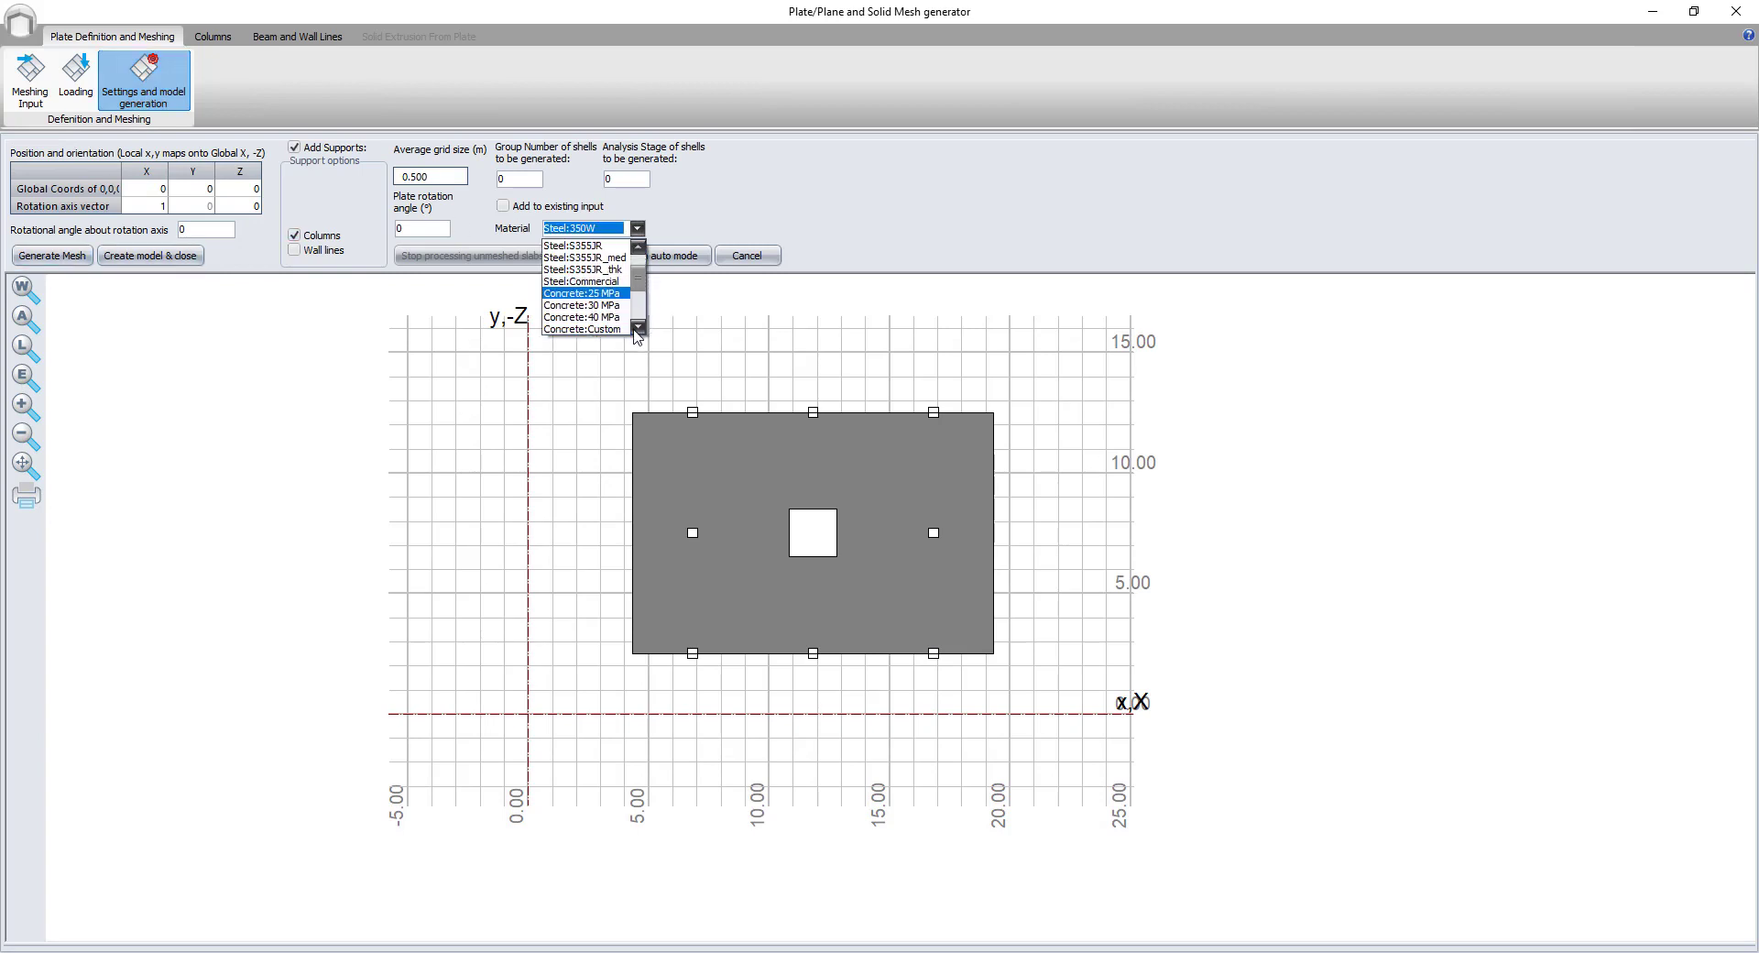
left_click(581, 317)
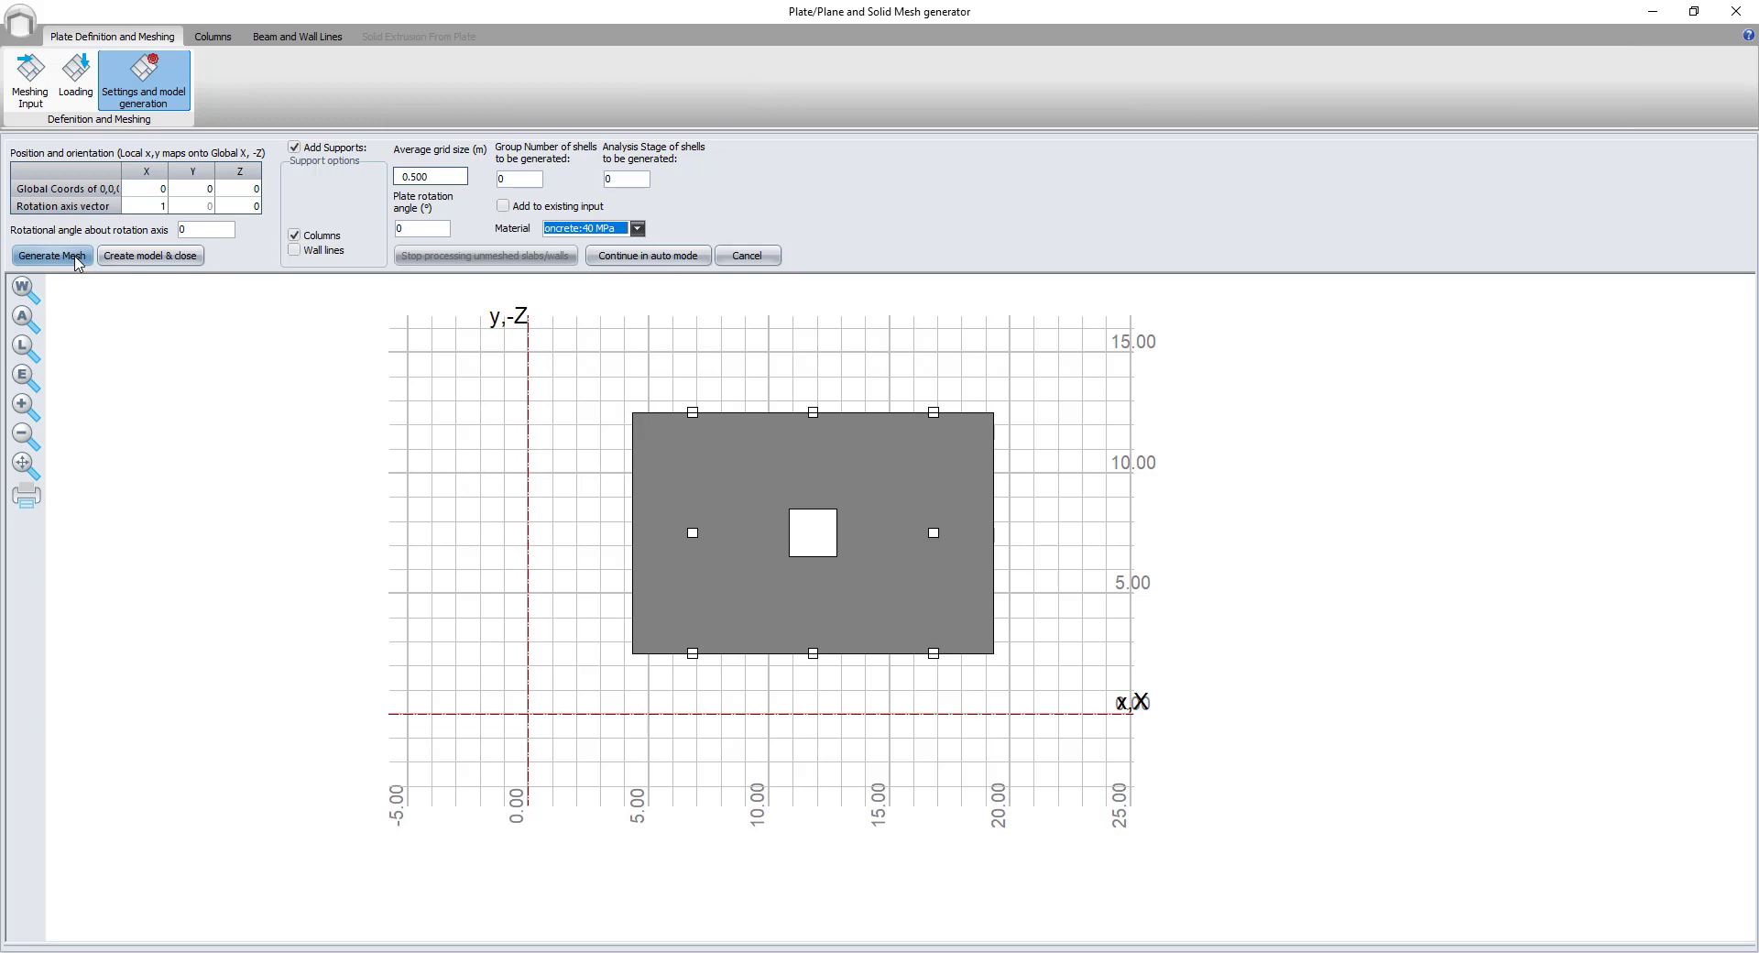
- Generate the quadrilateral shell mesh and accept it once meshing reaches 100%
left_click(51, 255)
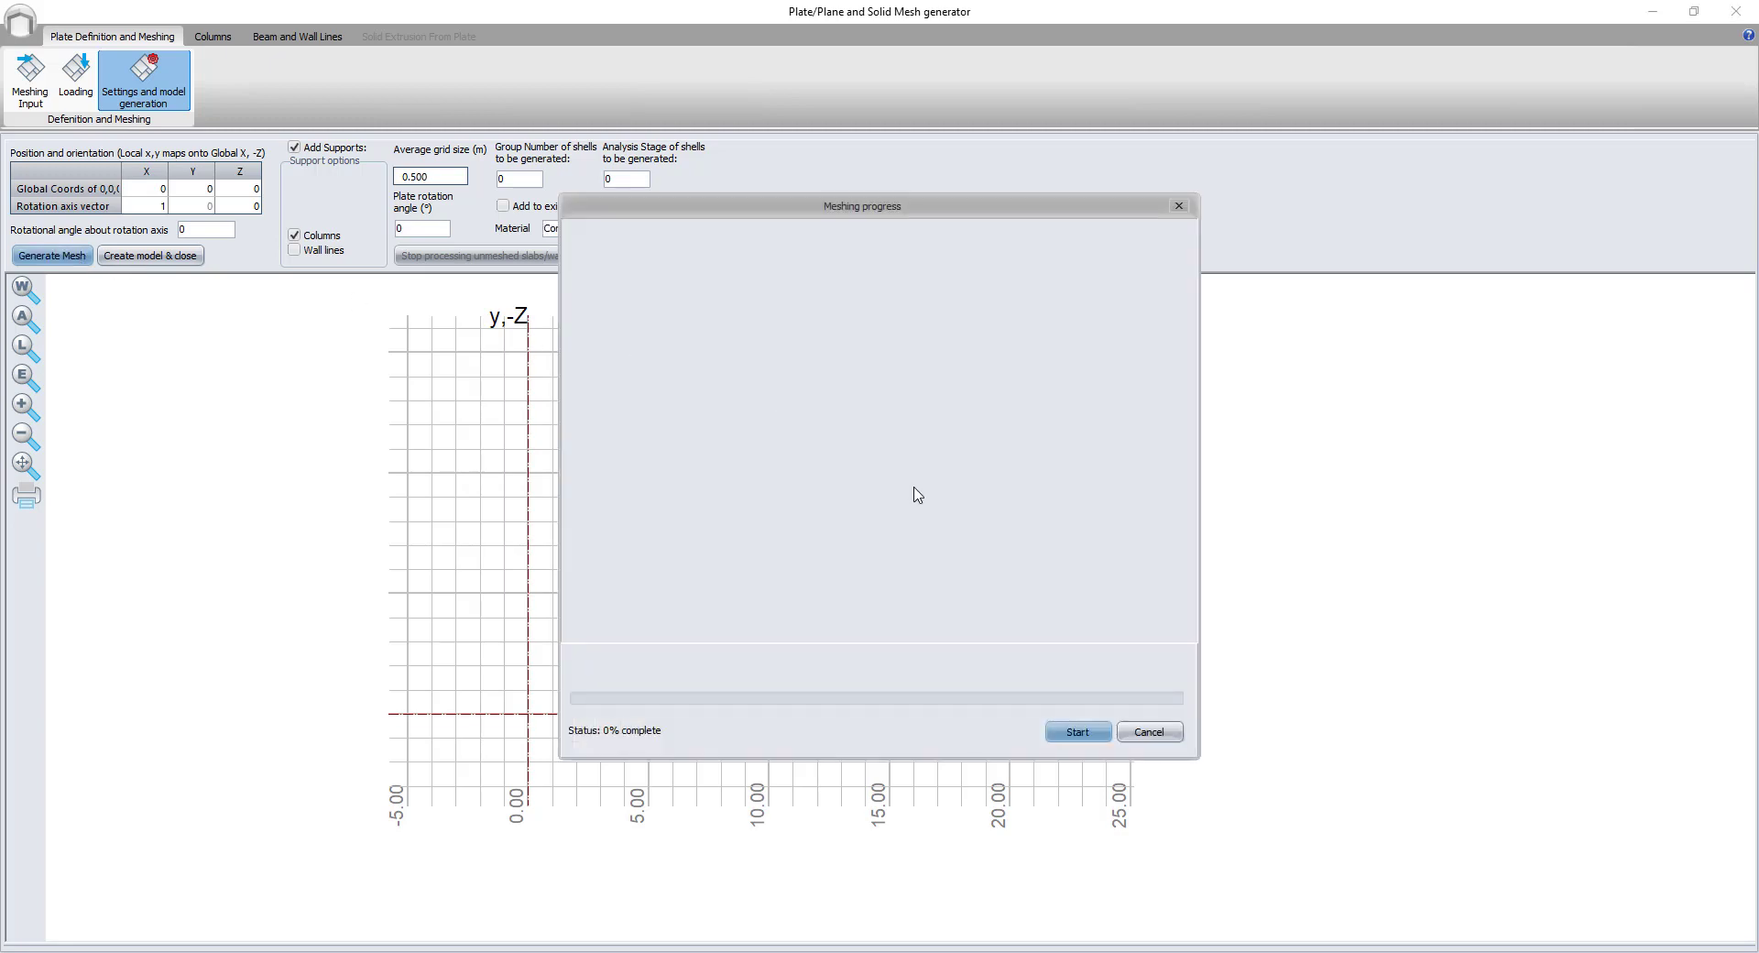
left_click(1076, 731)
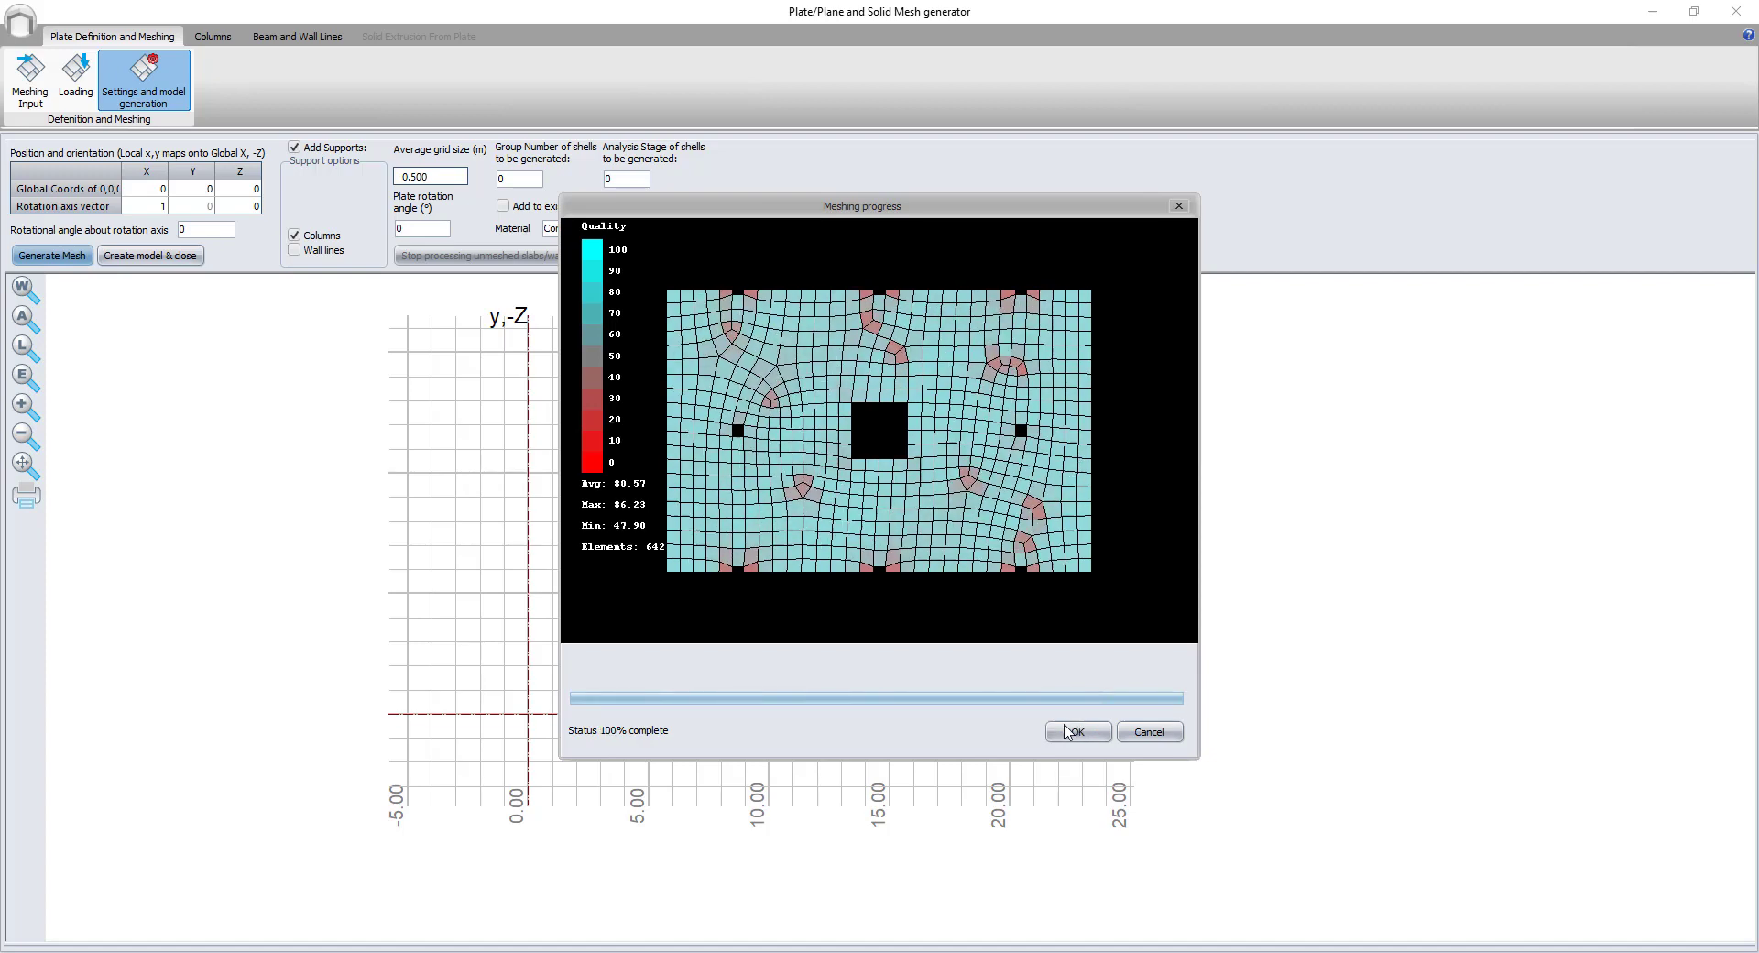
left_click(1076, 731)
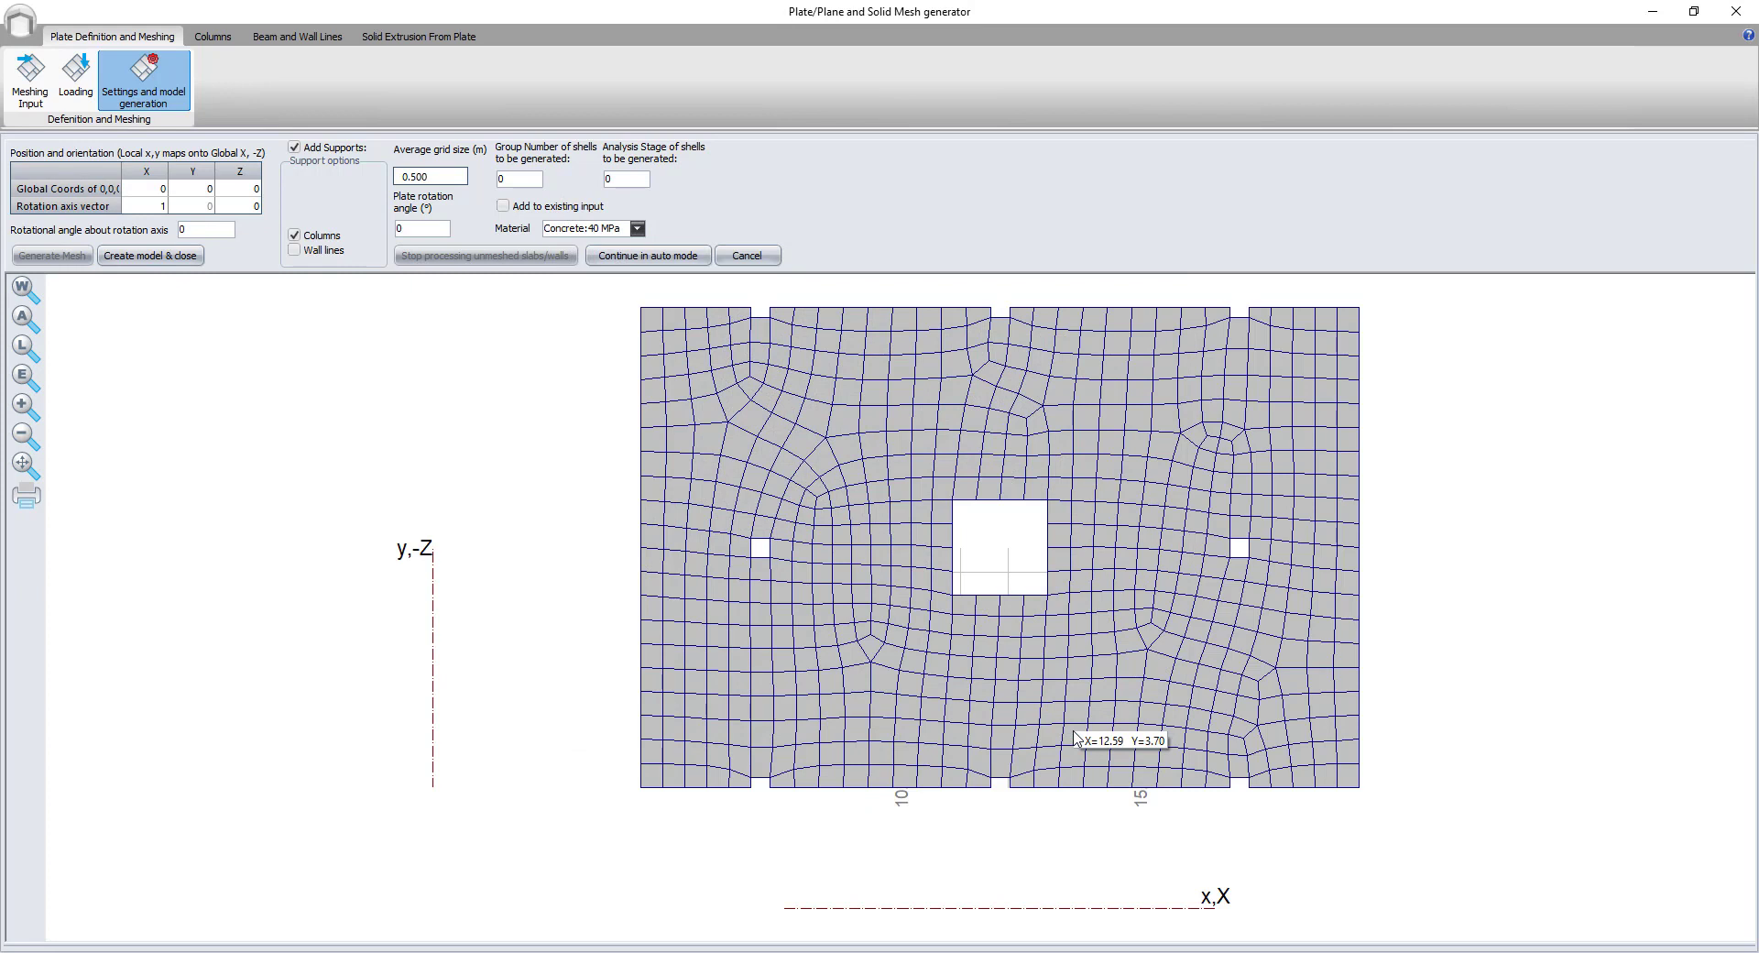
mouse_move(370, 357)
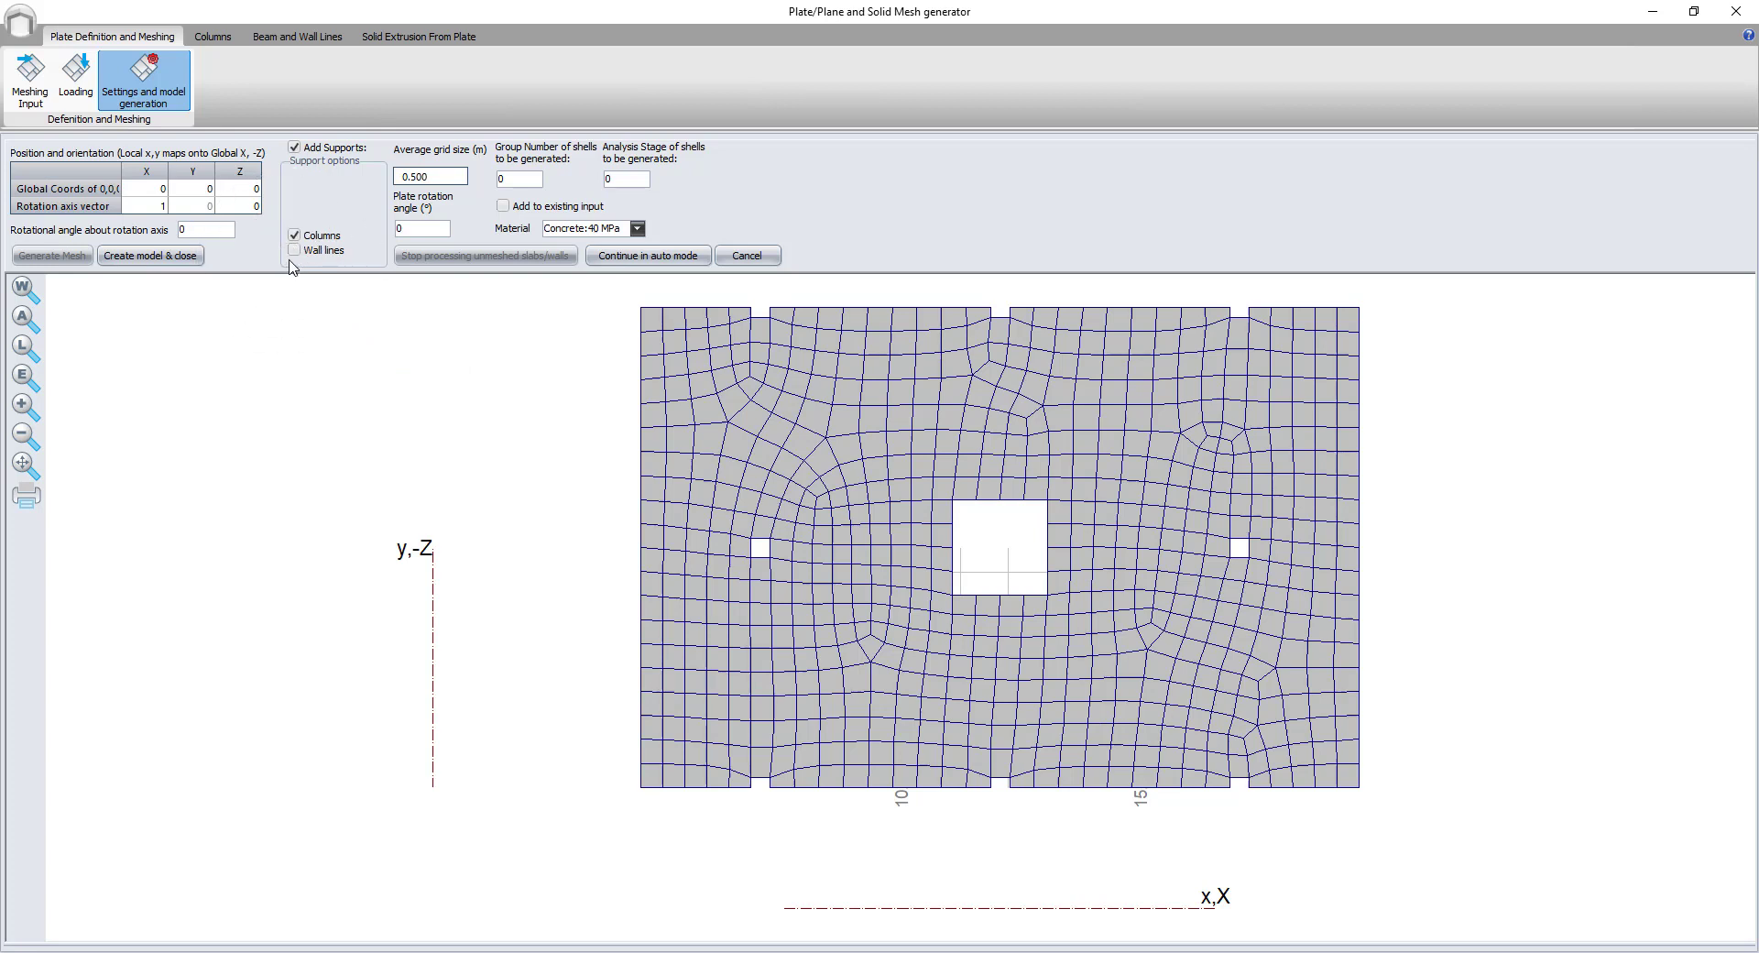
- Create the Frame Analysis model from the meshed slab and close the generator
left_click(150, 255)
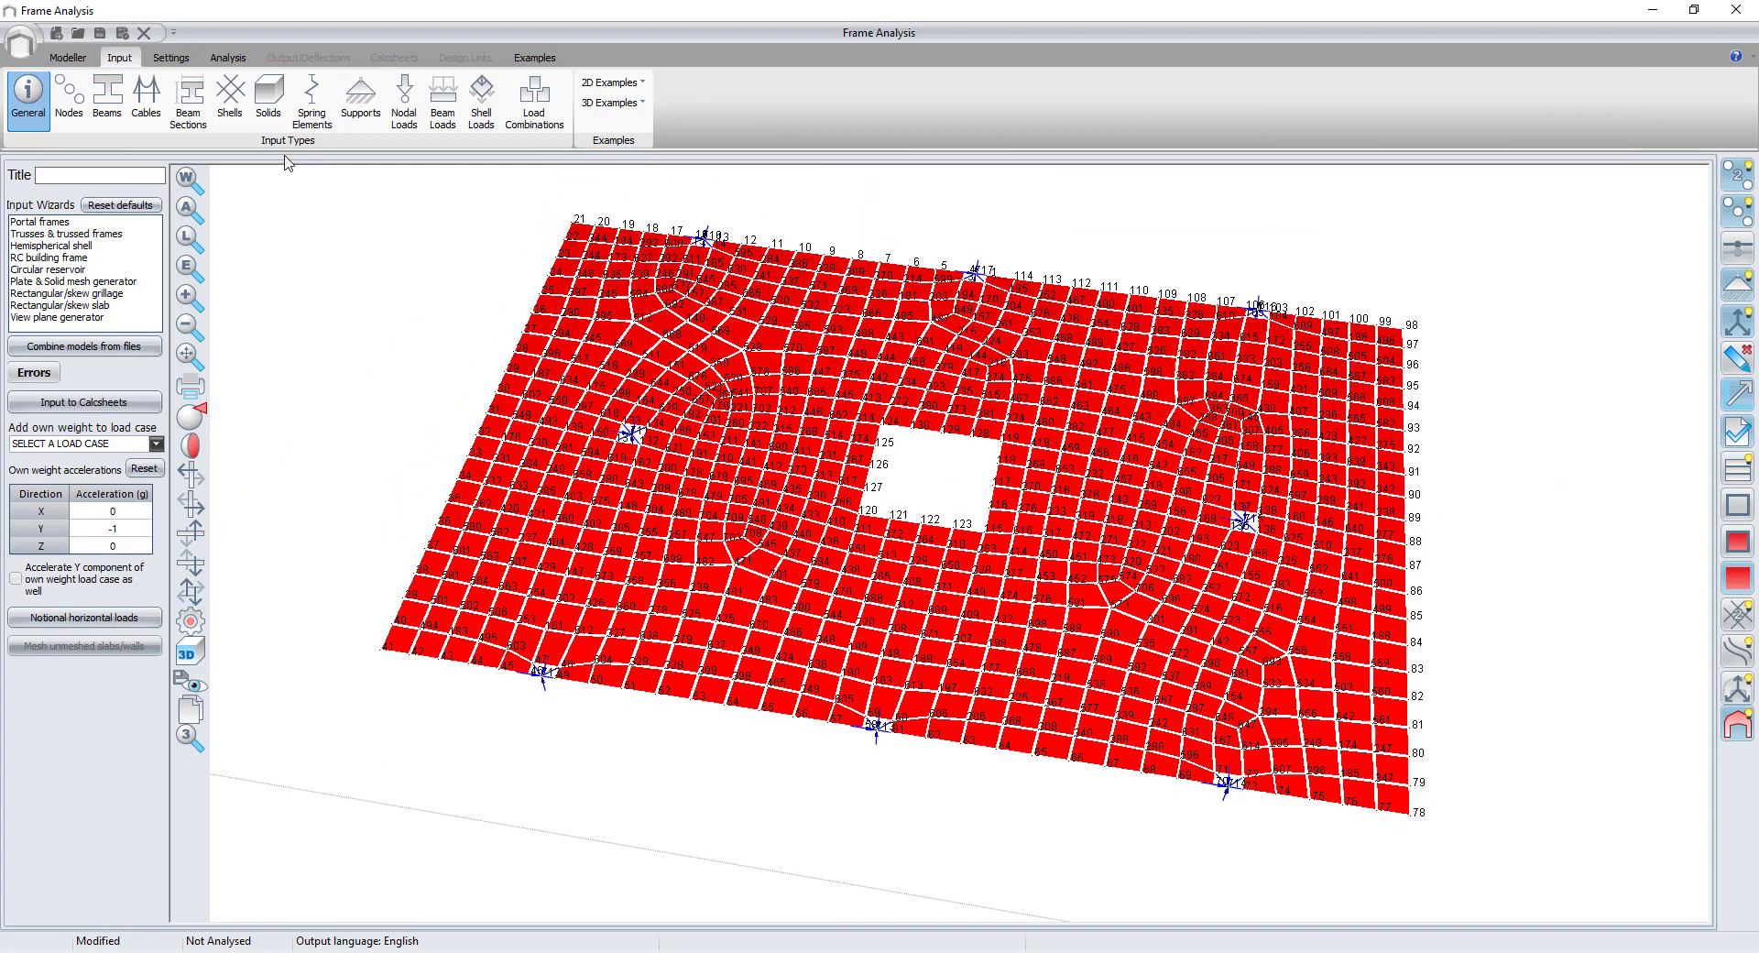
- View the Shells table of 0.255 m Concrete:40 MPa elements, then the Supports list
left_click(231, 99)
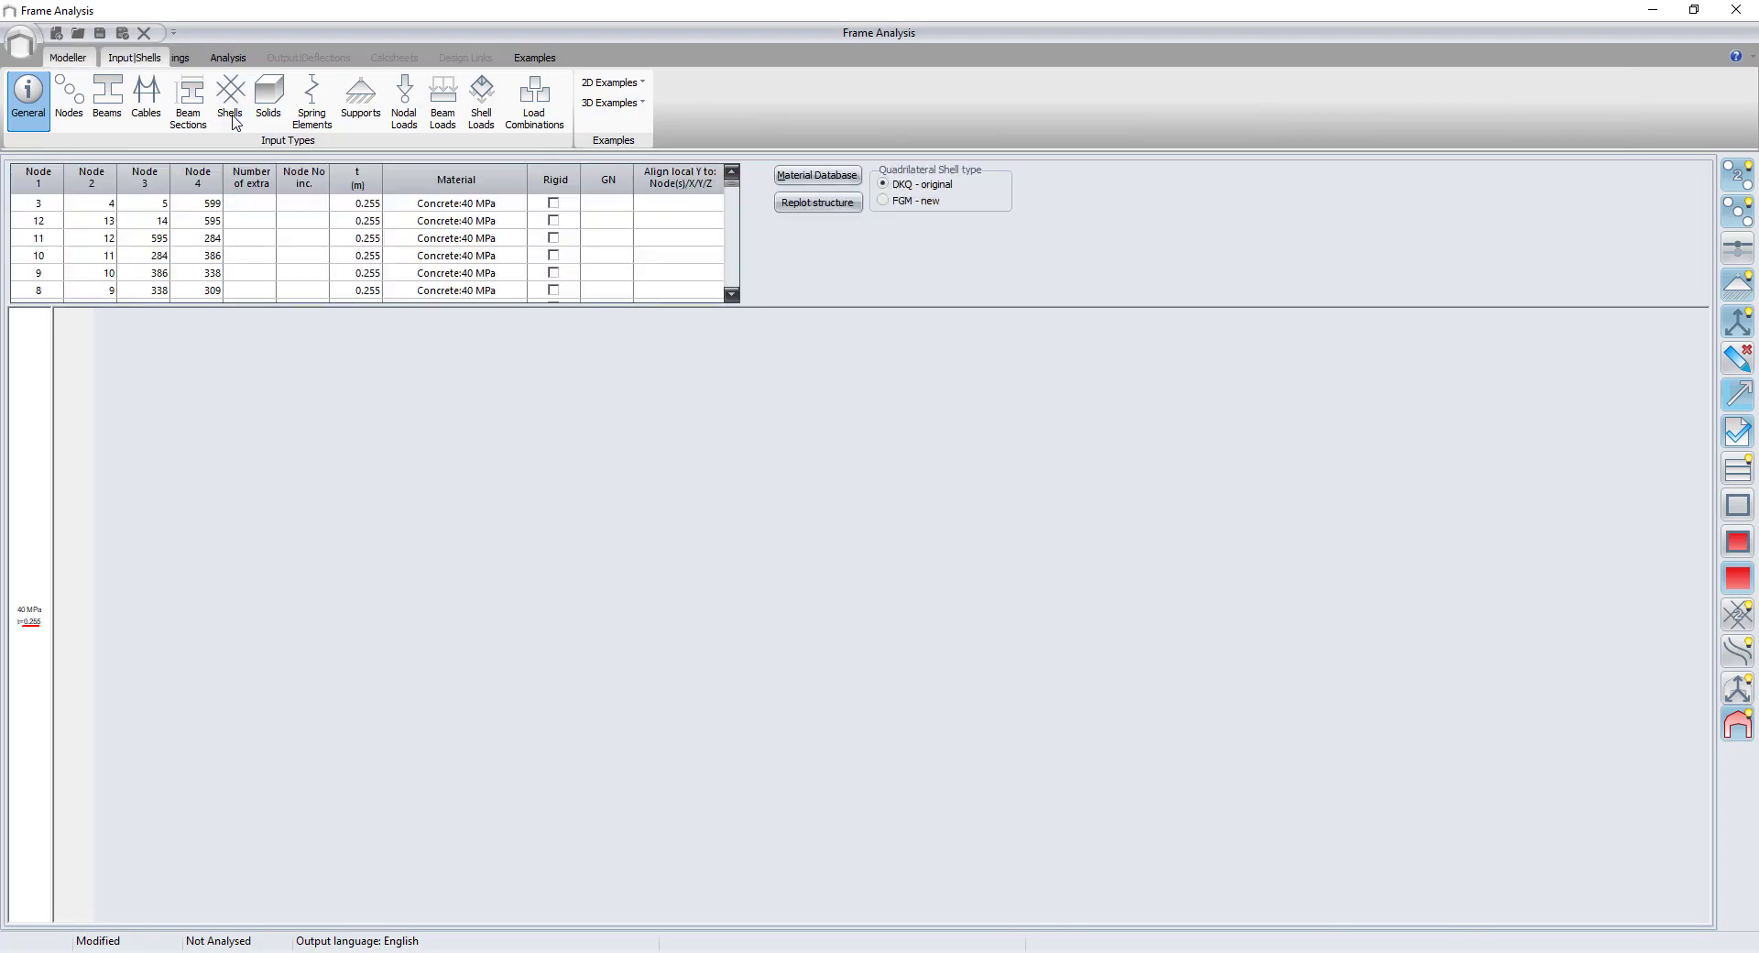
left_click(231, 99)
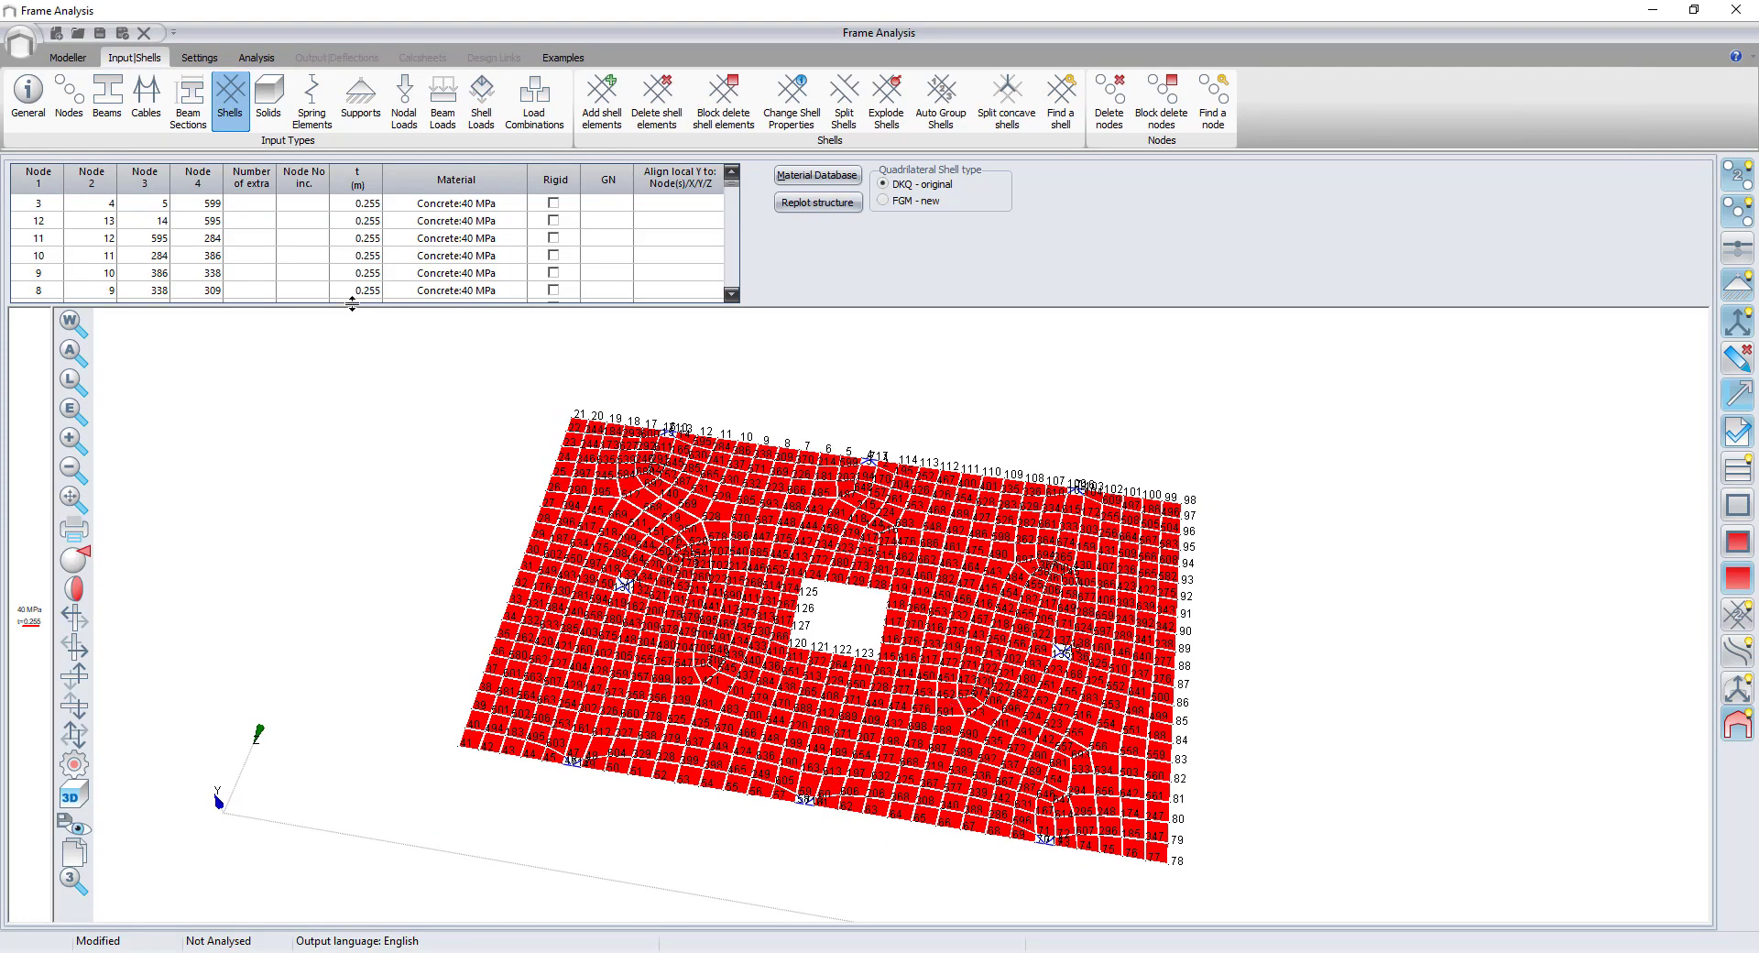
left_click(361, 100)
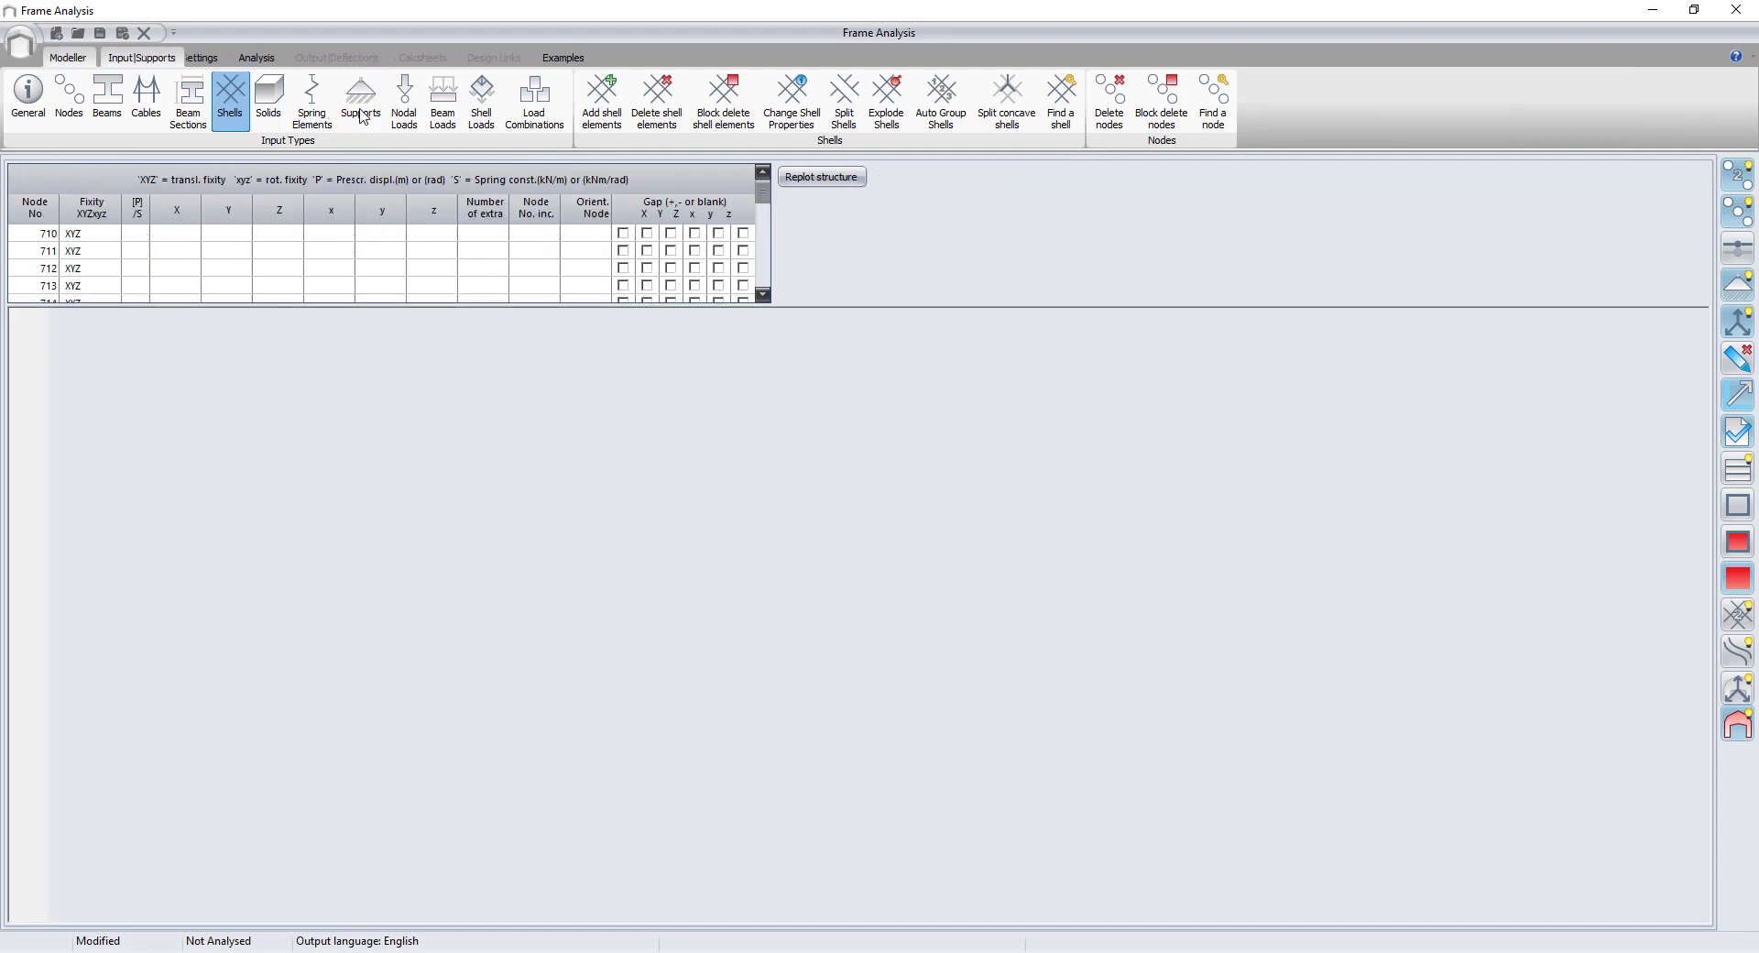
- Review the XYZ-fixed column supports on the plot, then return to General input
left_click(361, 99)
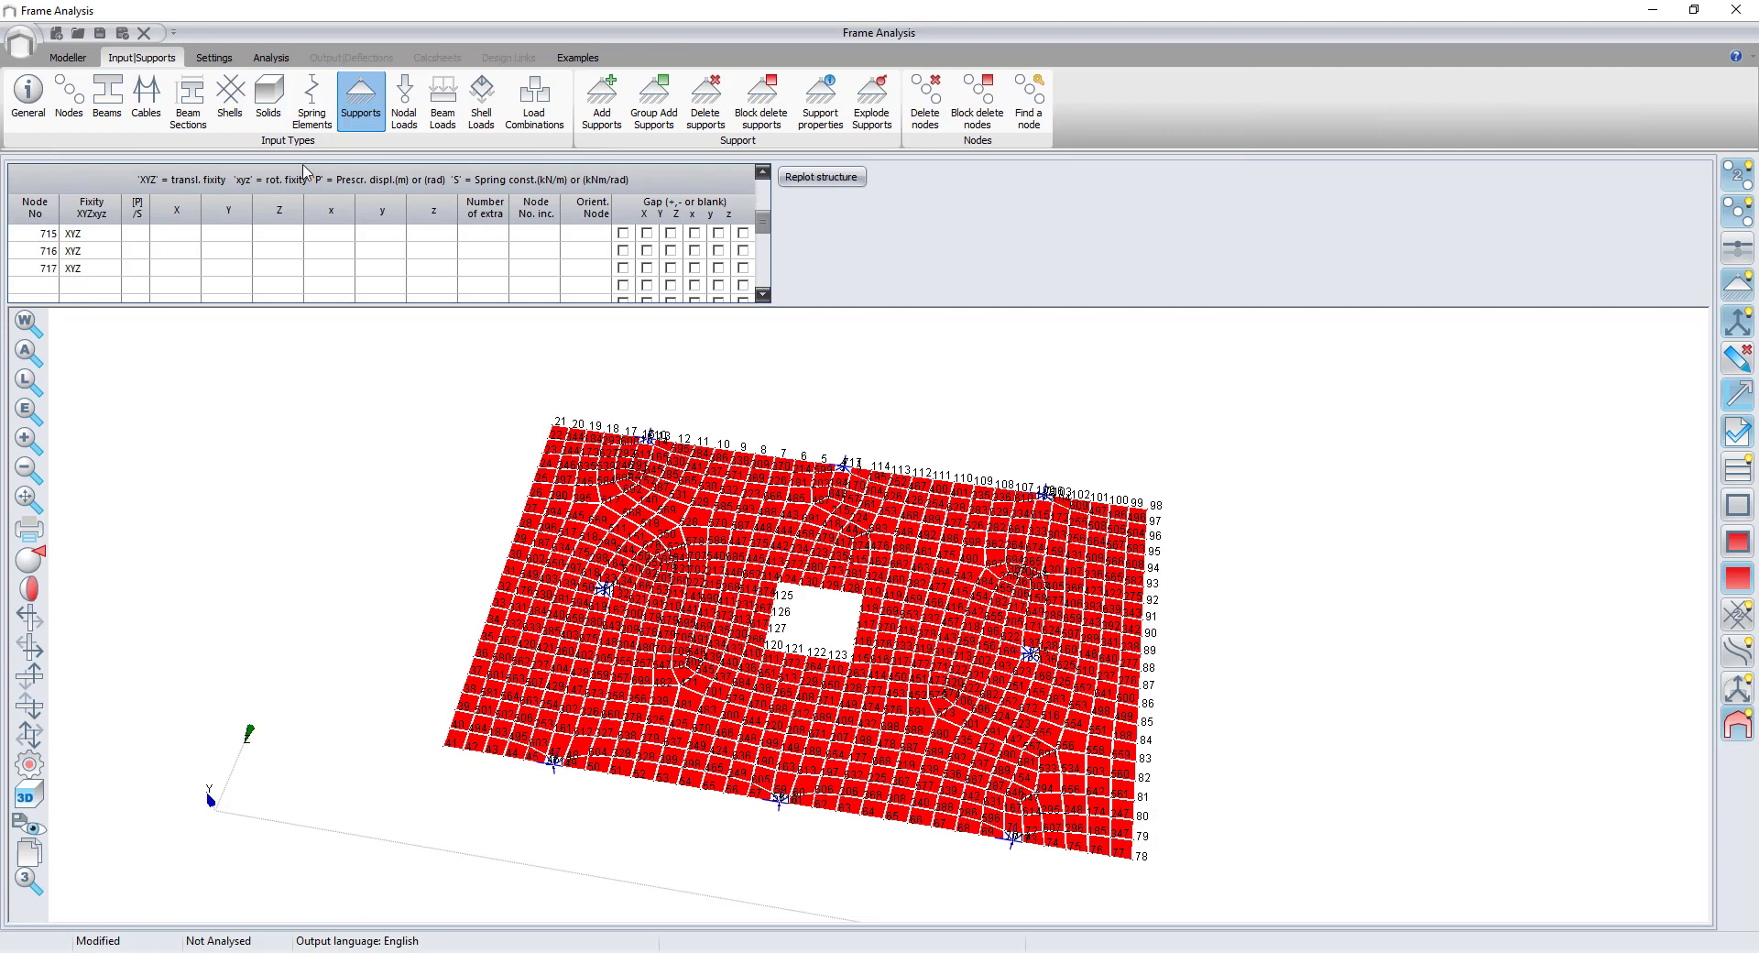
left_click(26, 100)
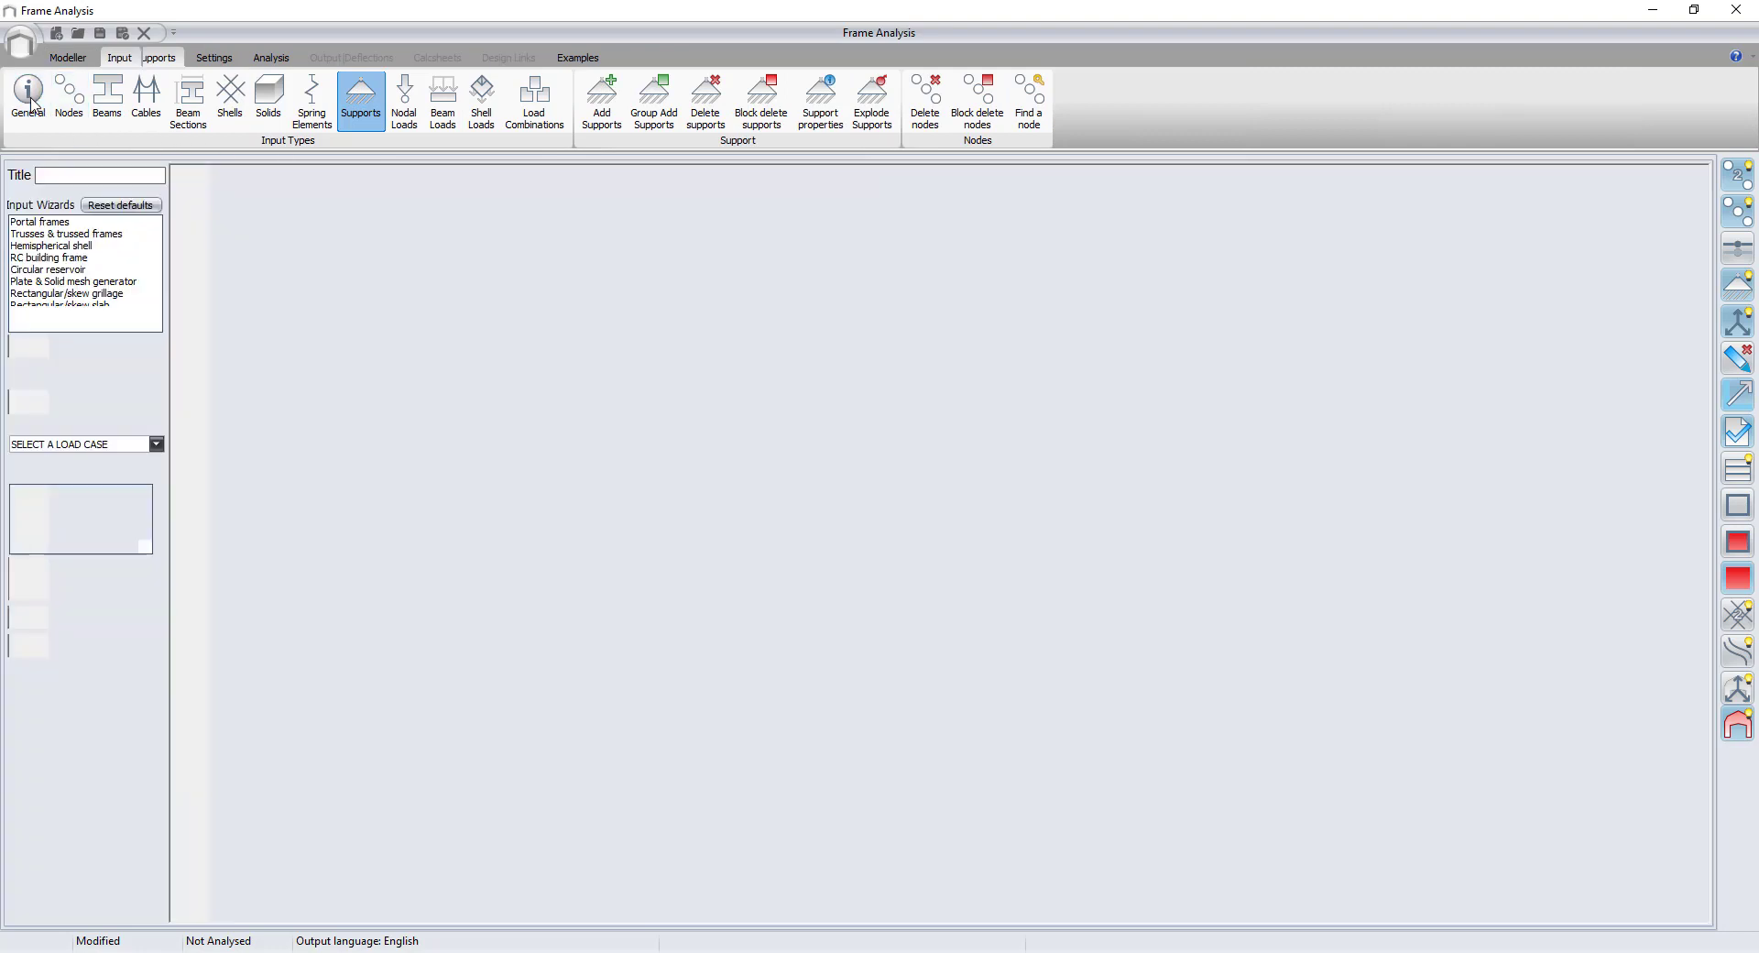